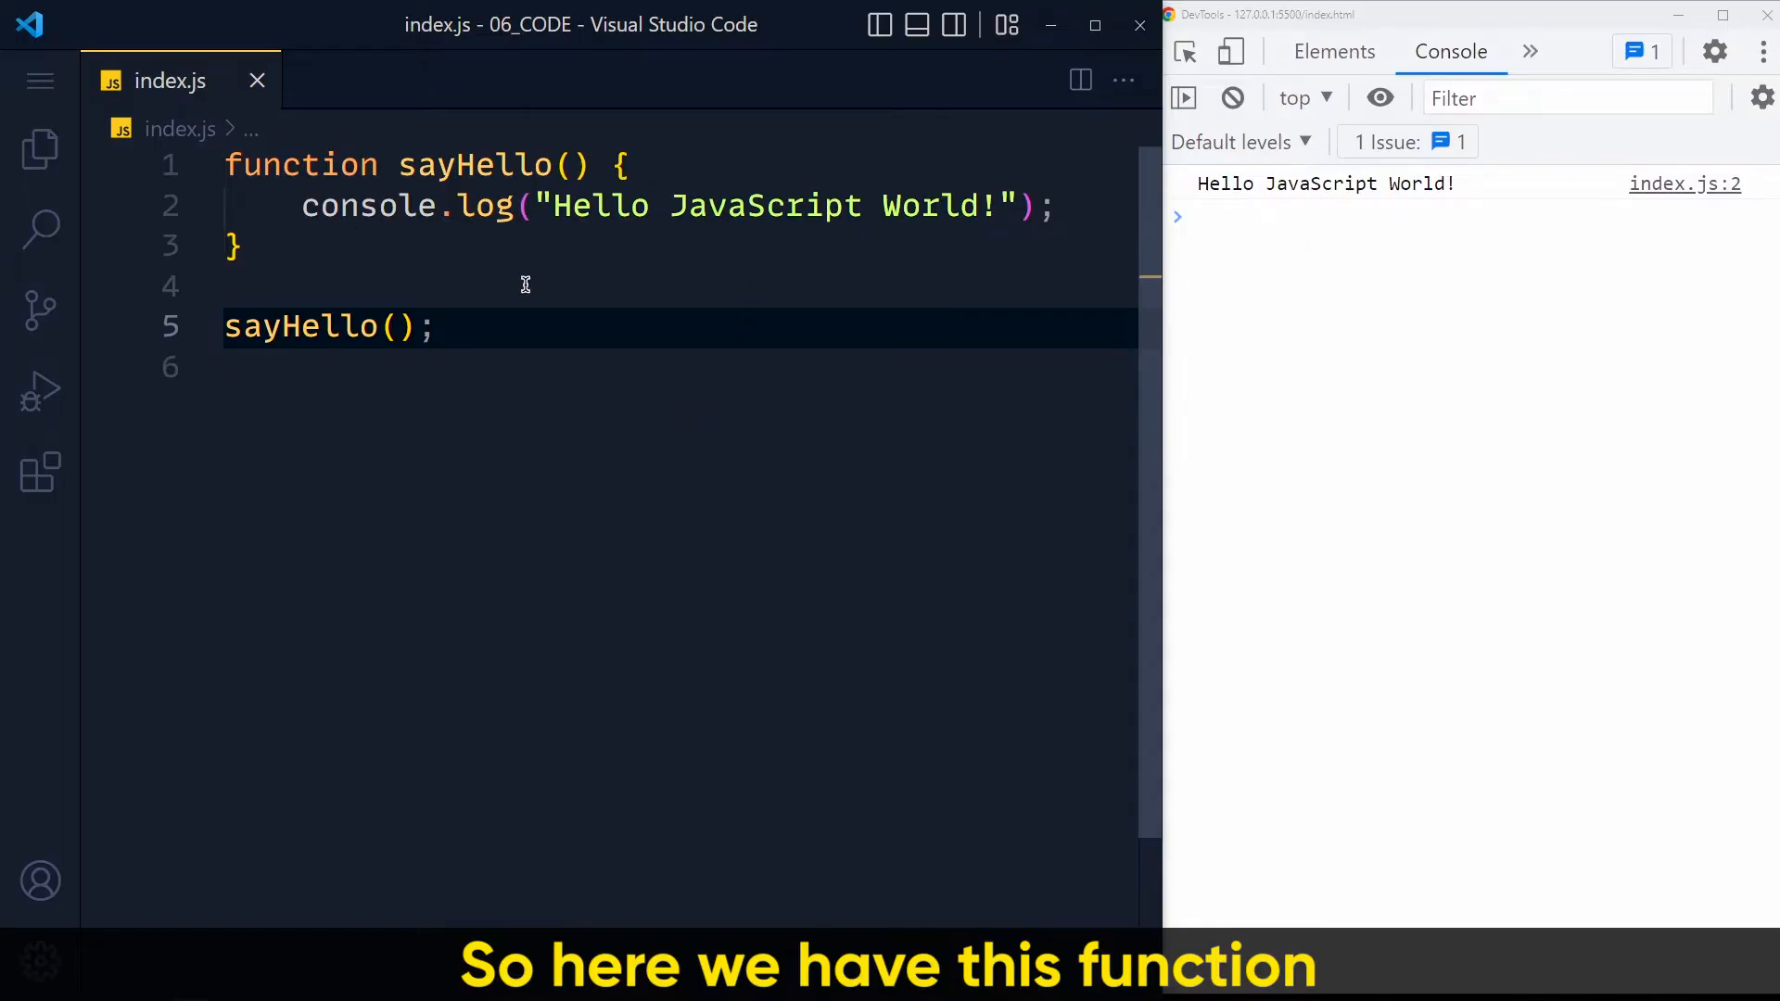
mouse_move(1058, 193)
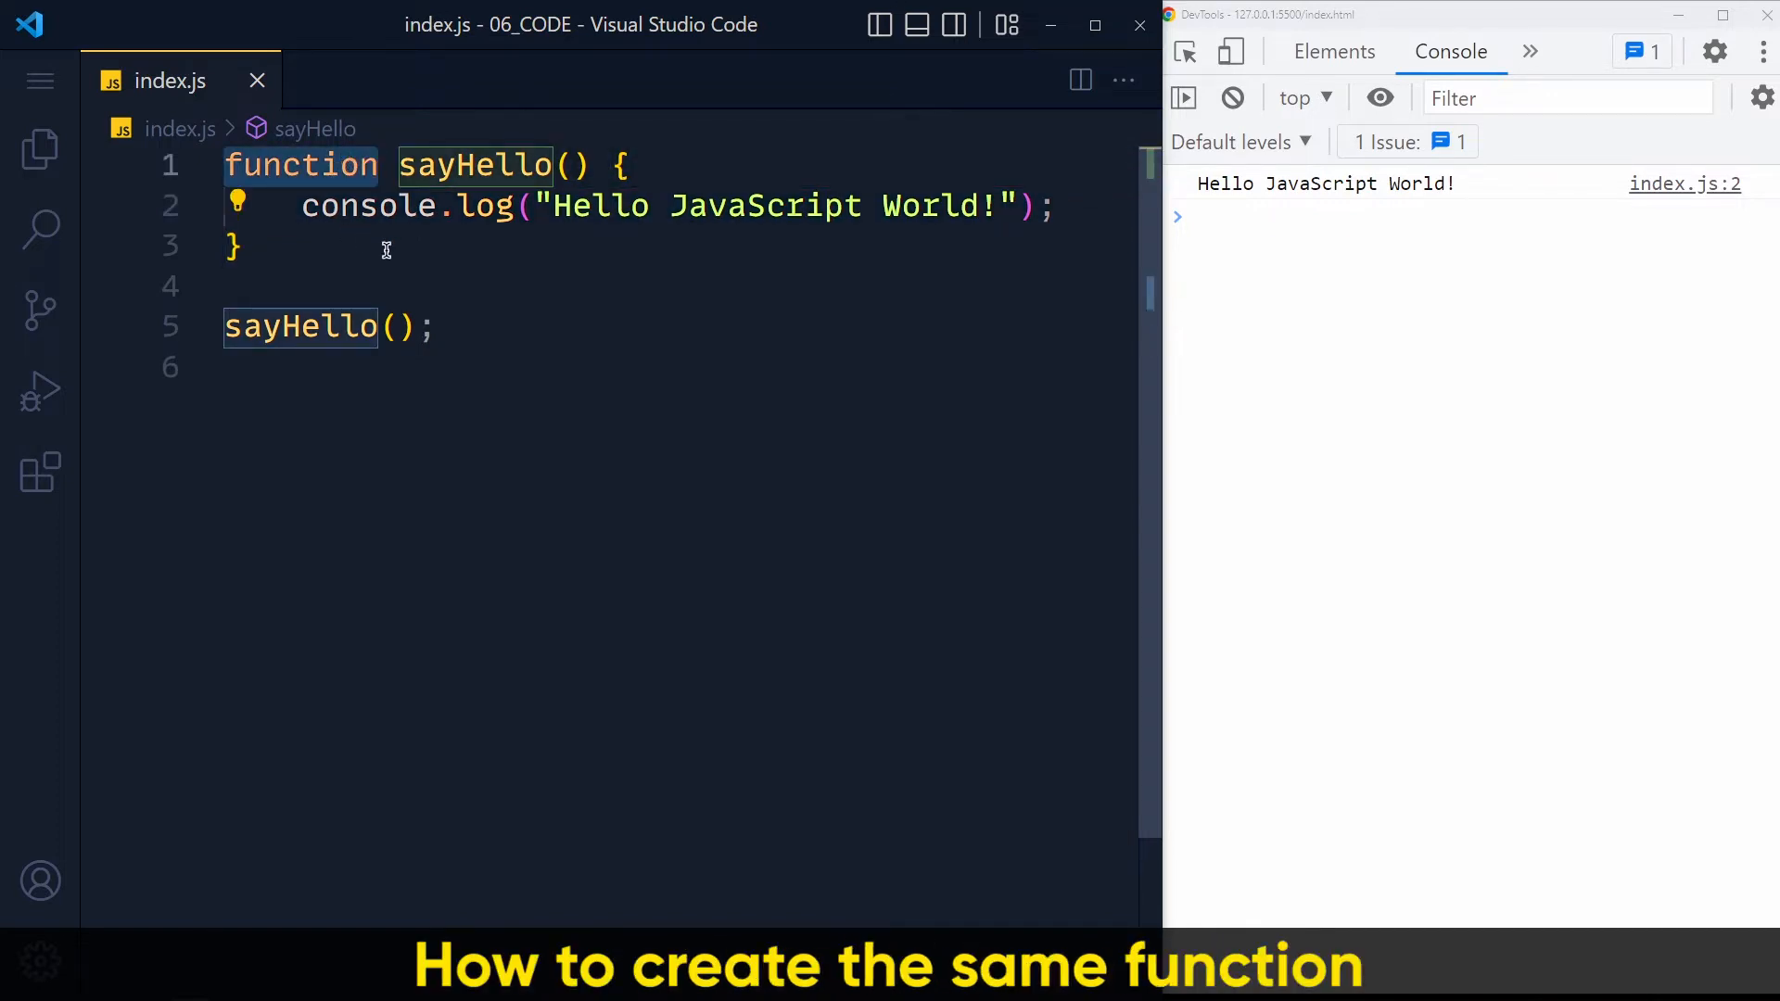
- Below sayHello, start a greet arrow function with const greet = () => {
key(Enter)
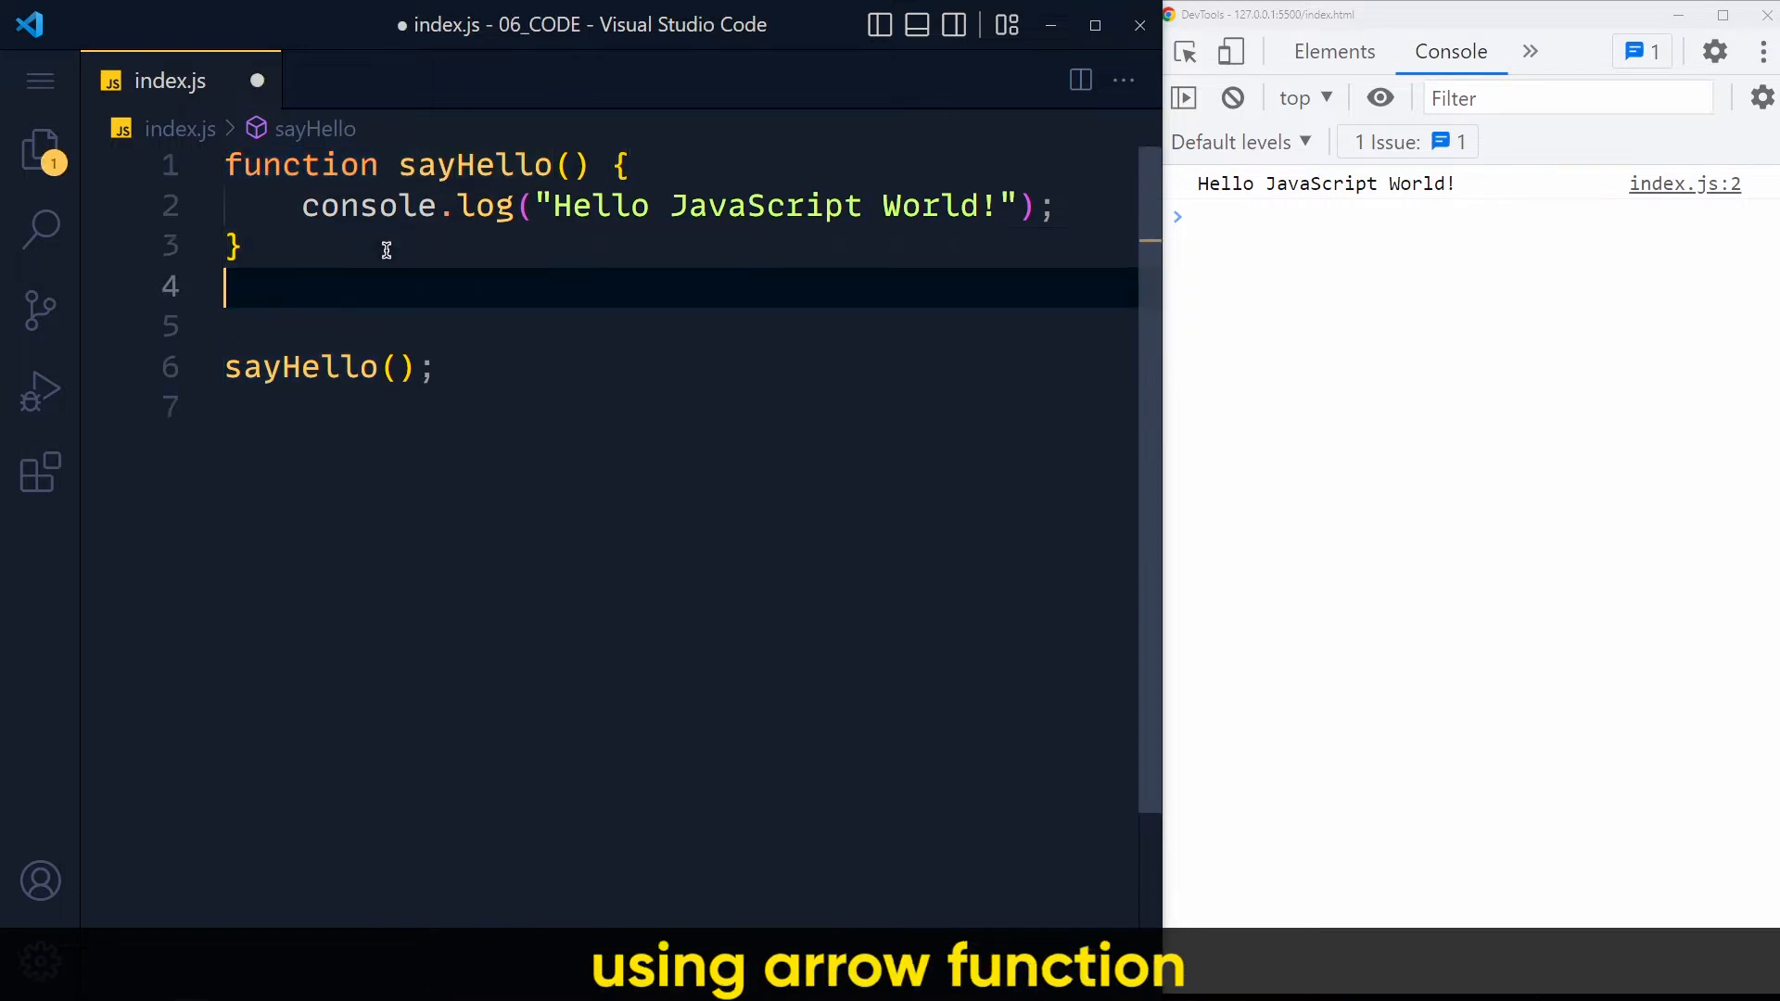
key(Enter)
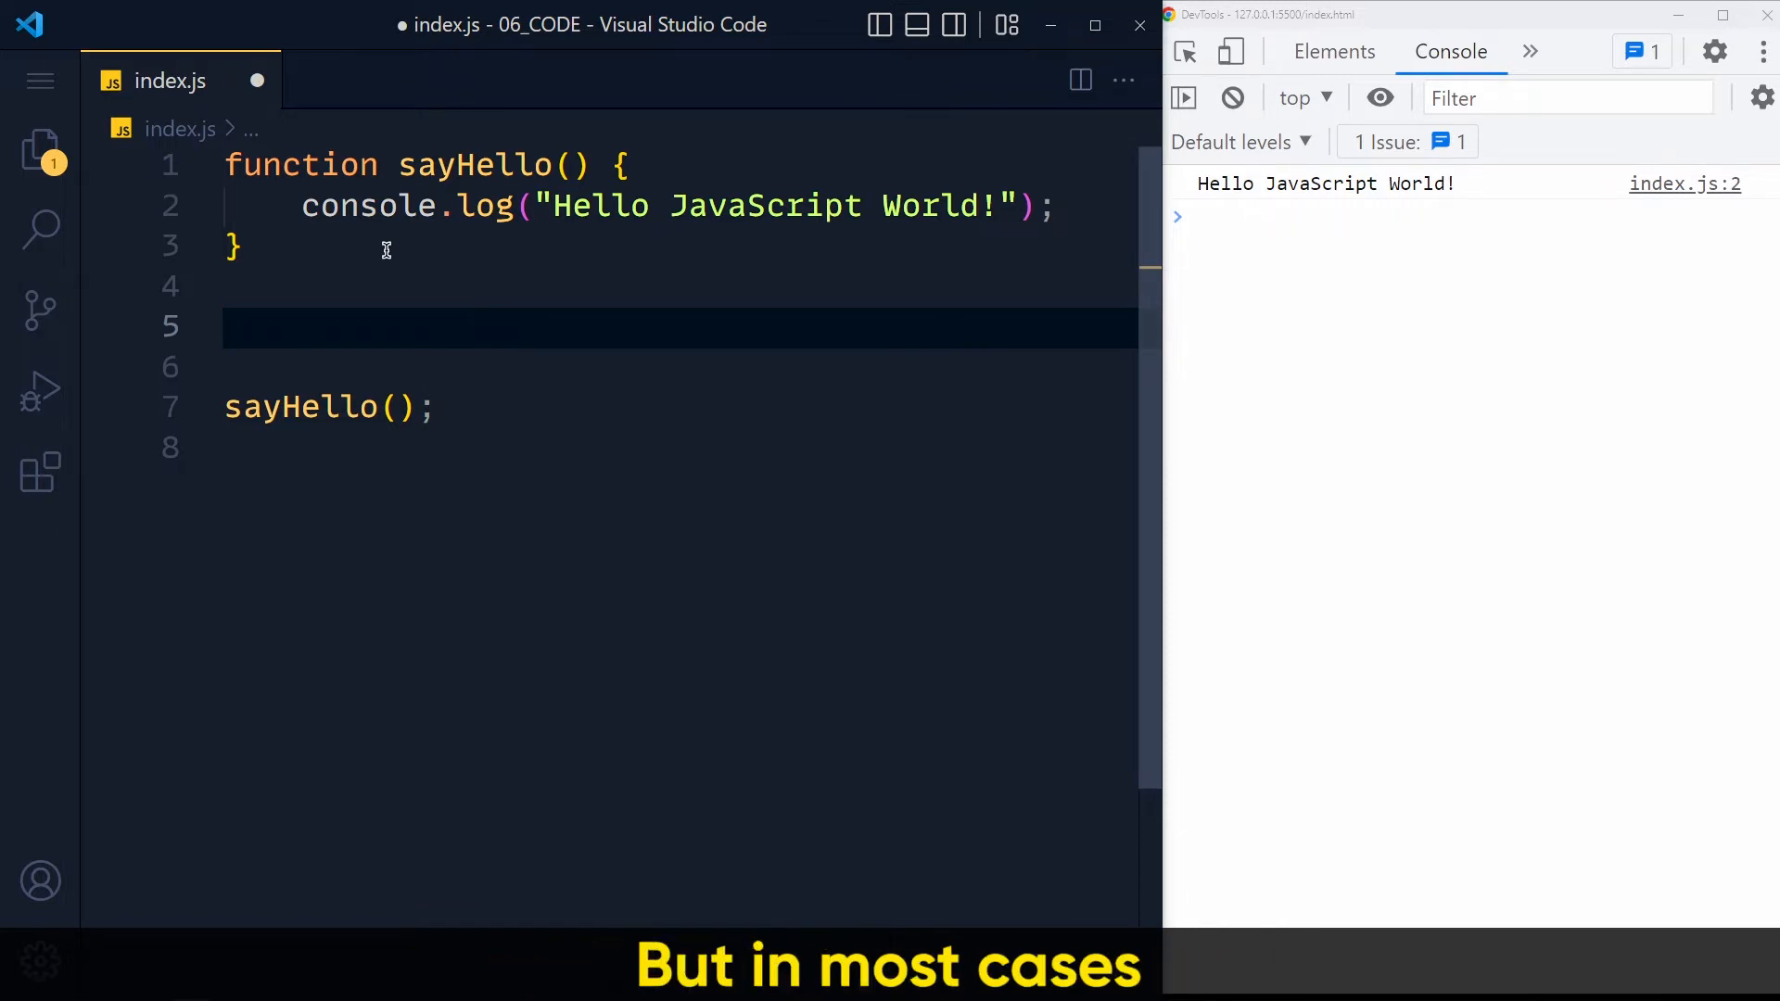
text(const)
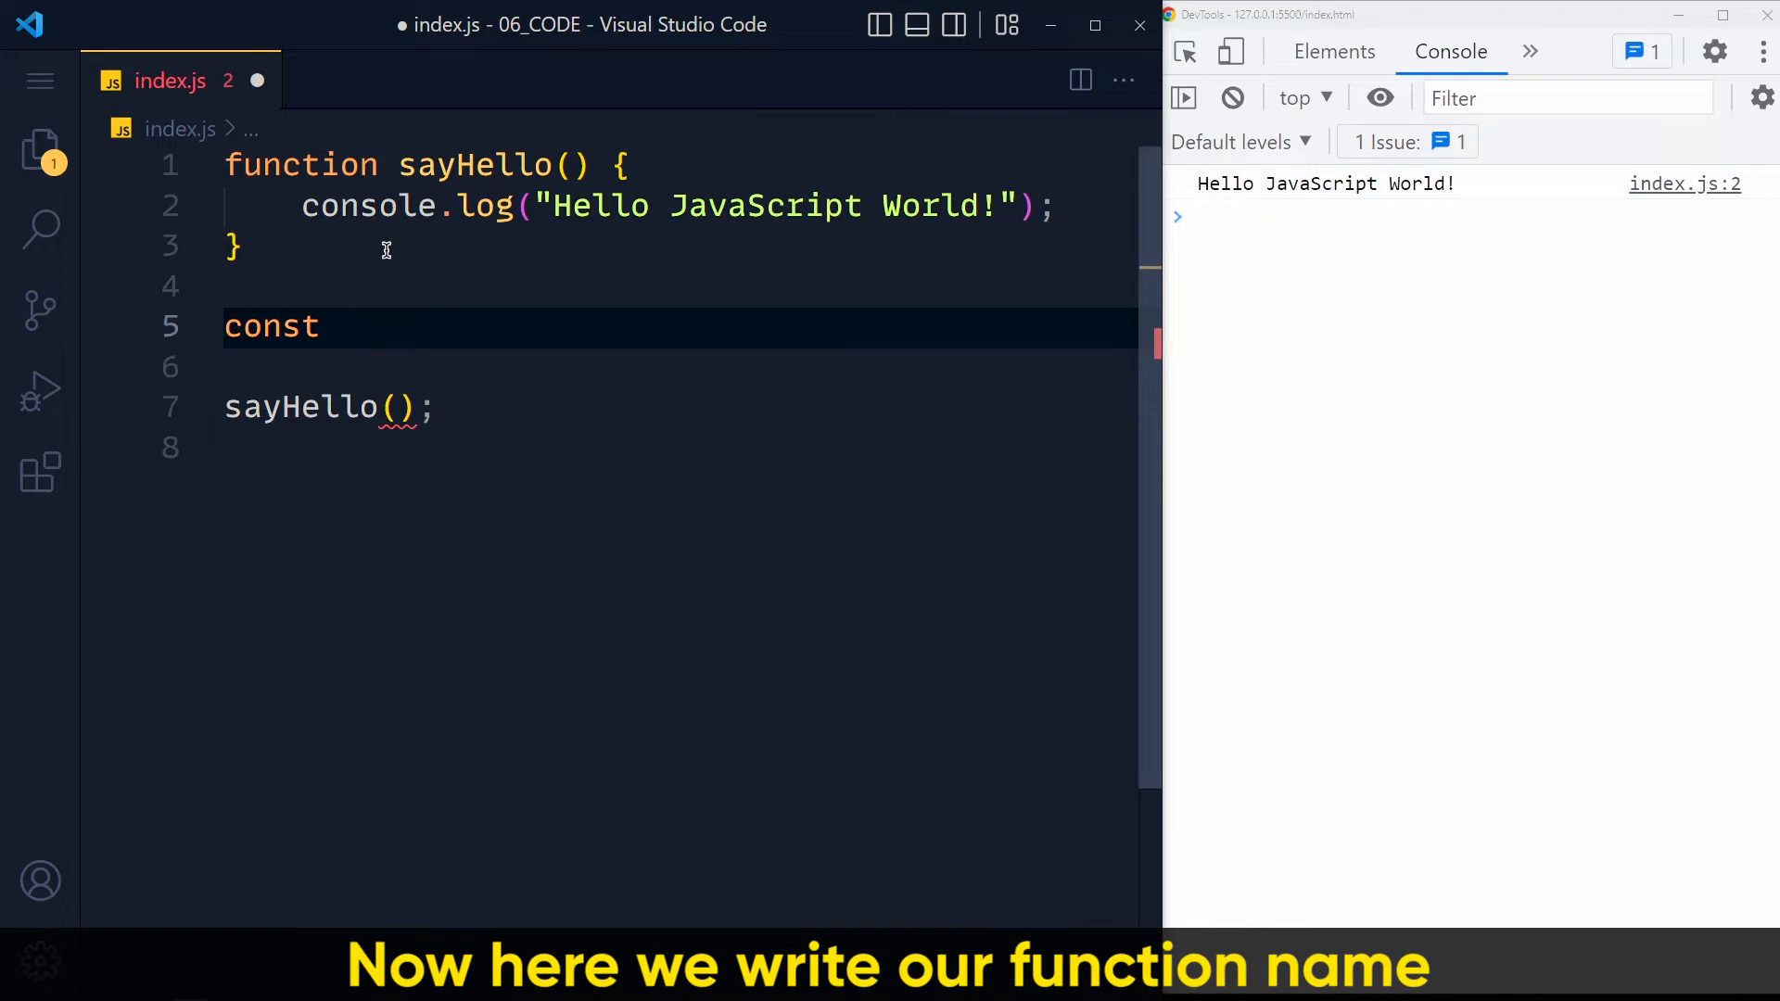
text(gree)
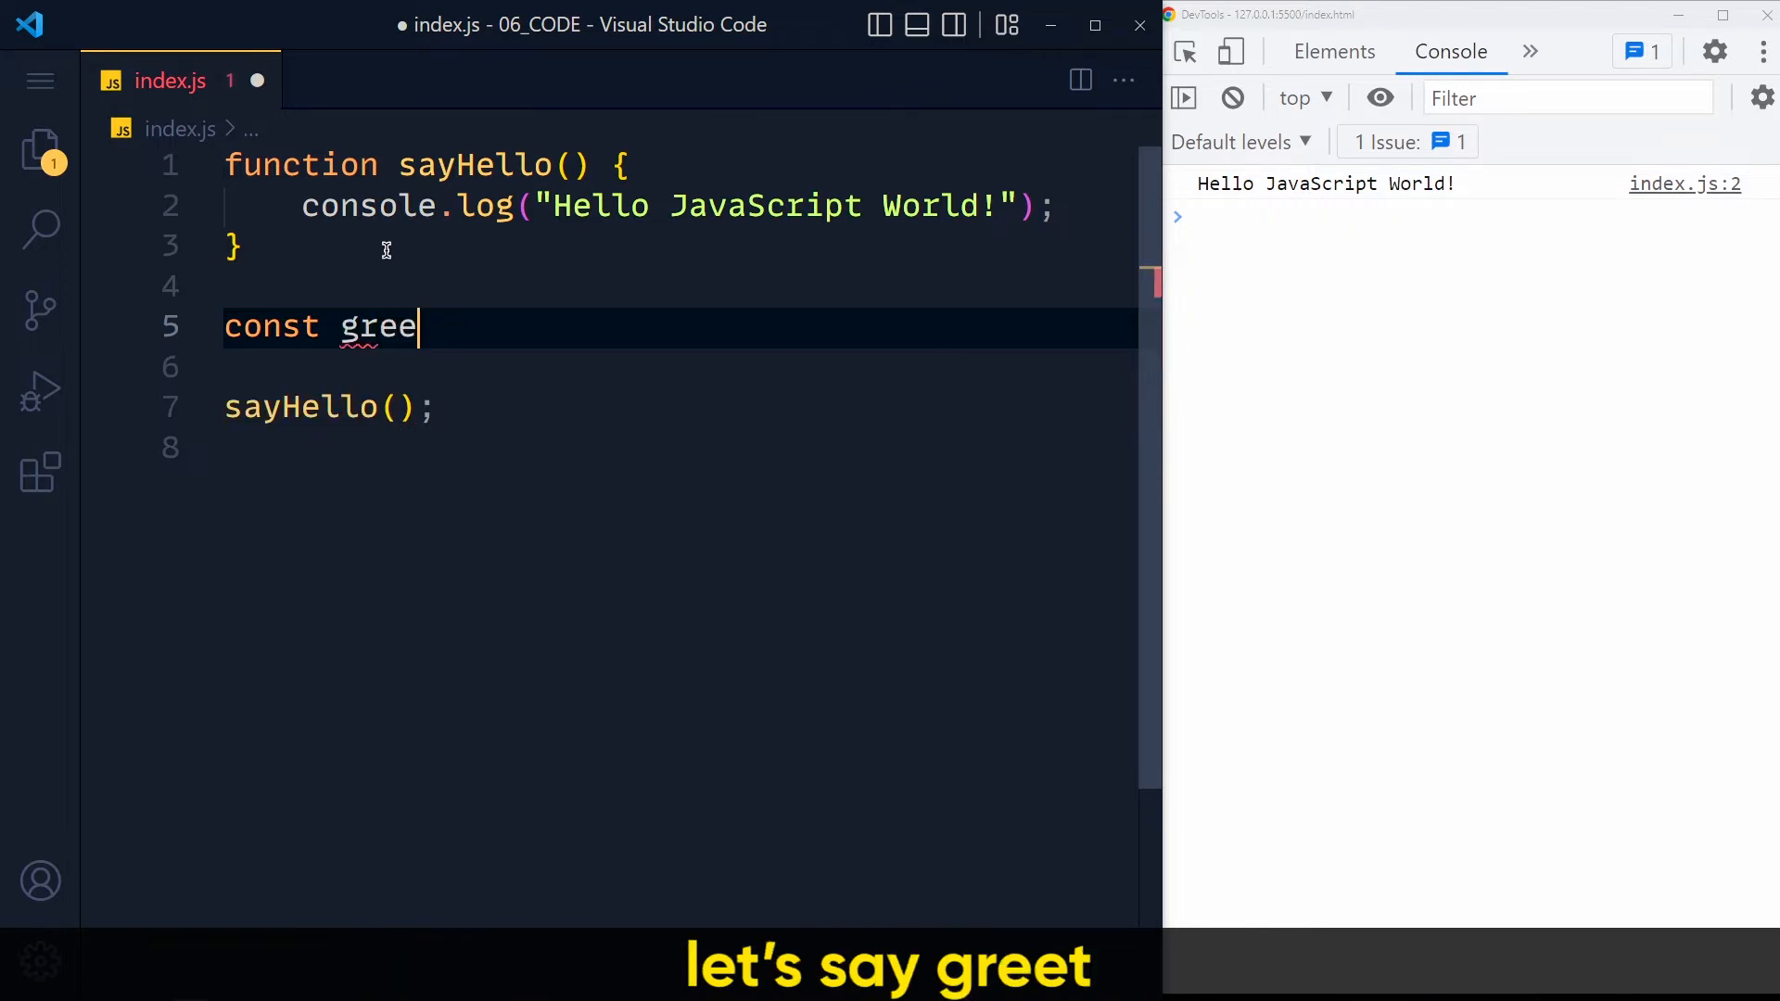
text(t =)
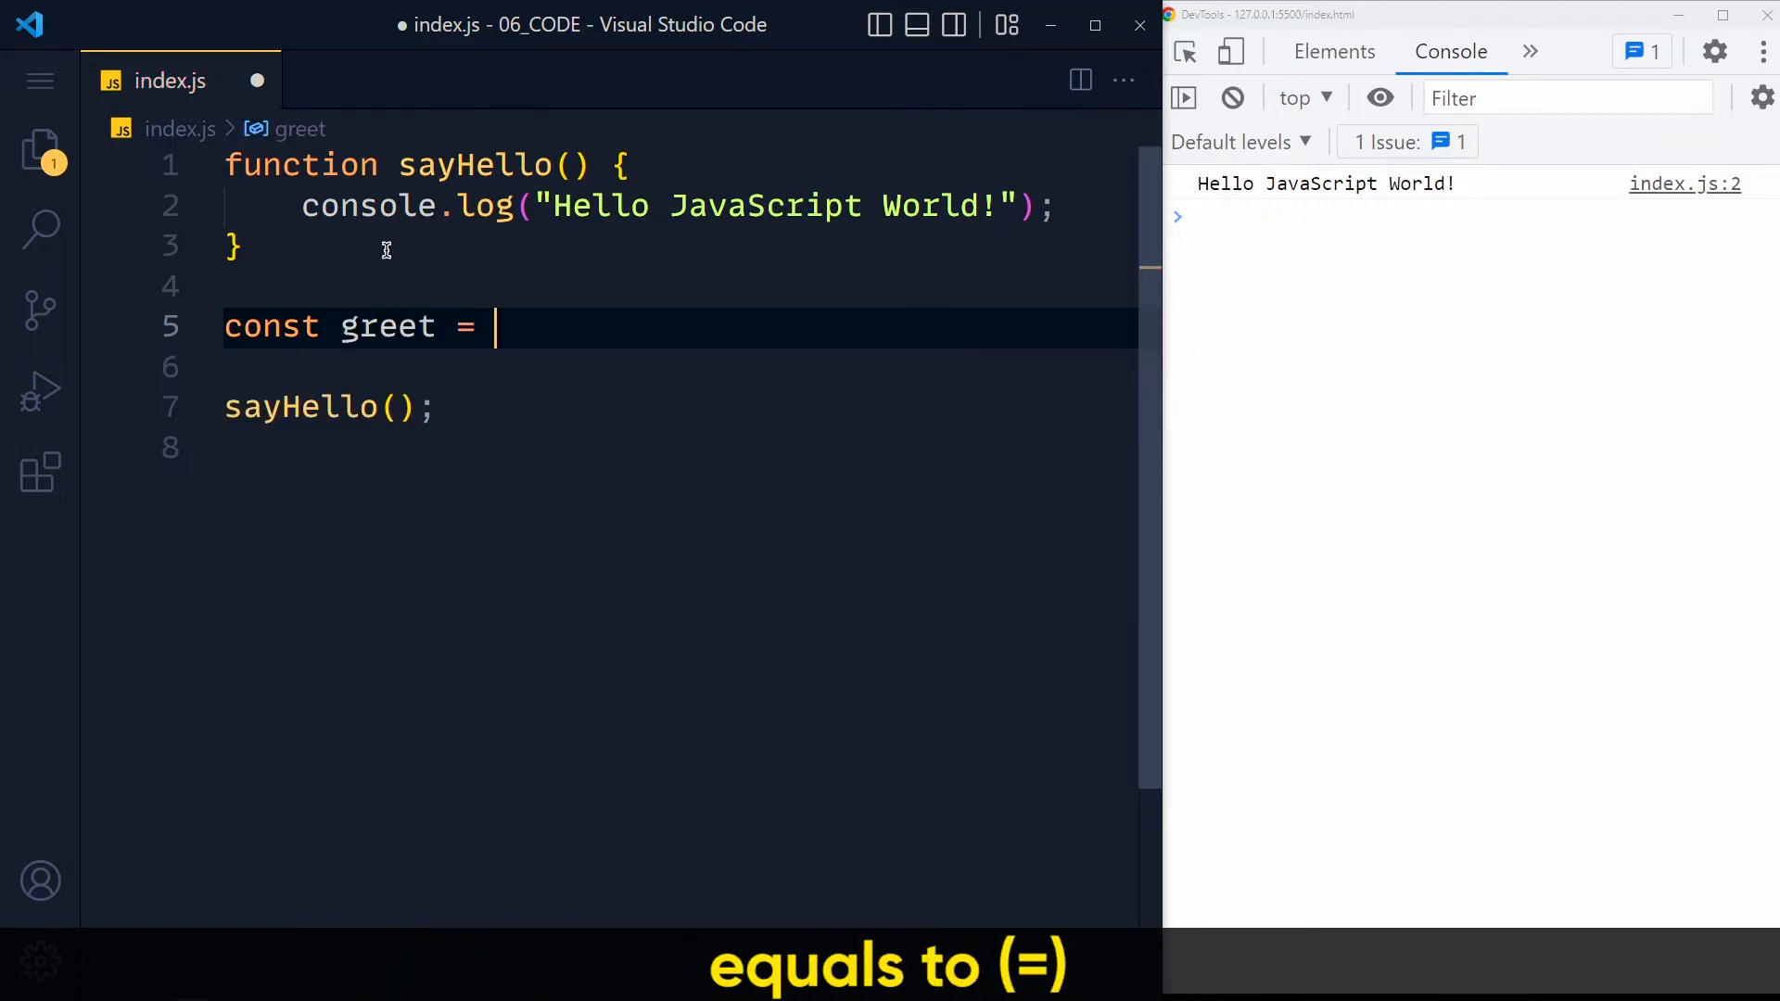
text(())
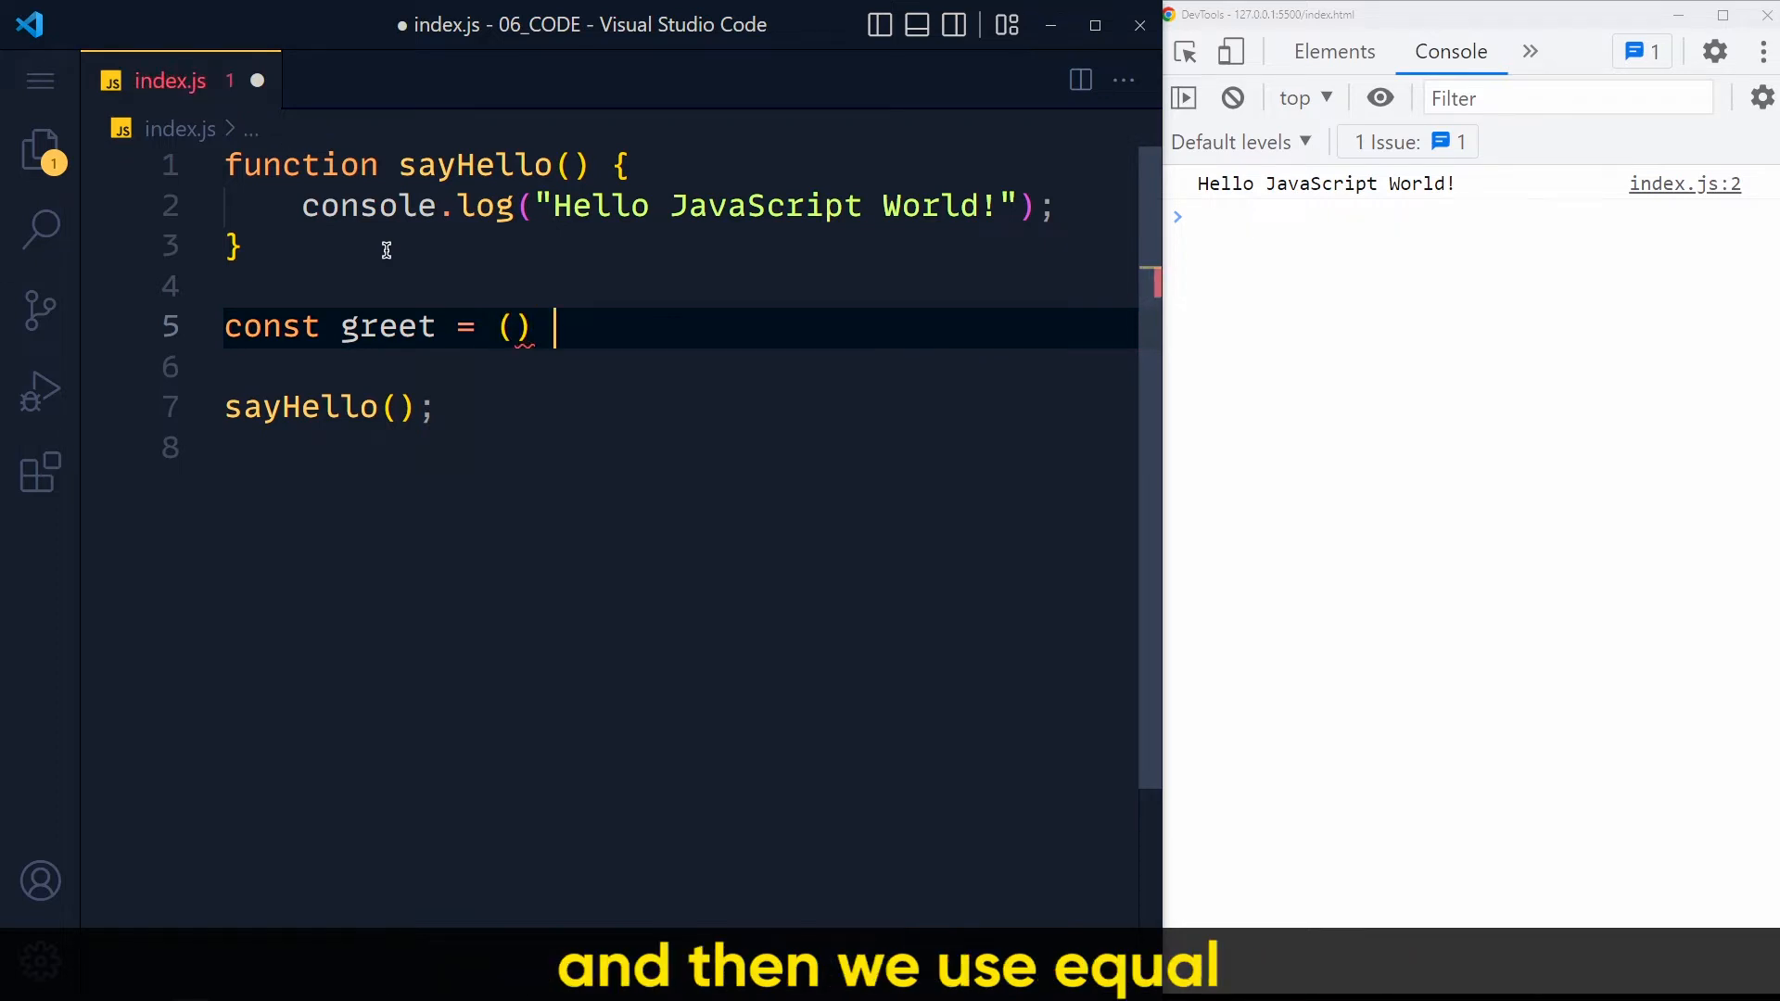
text(=)
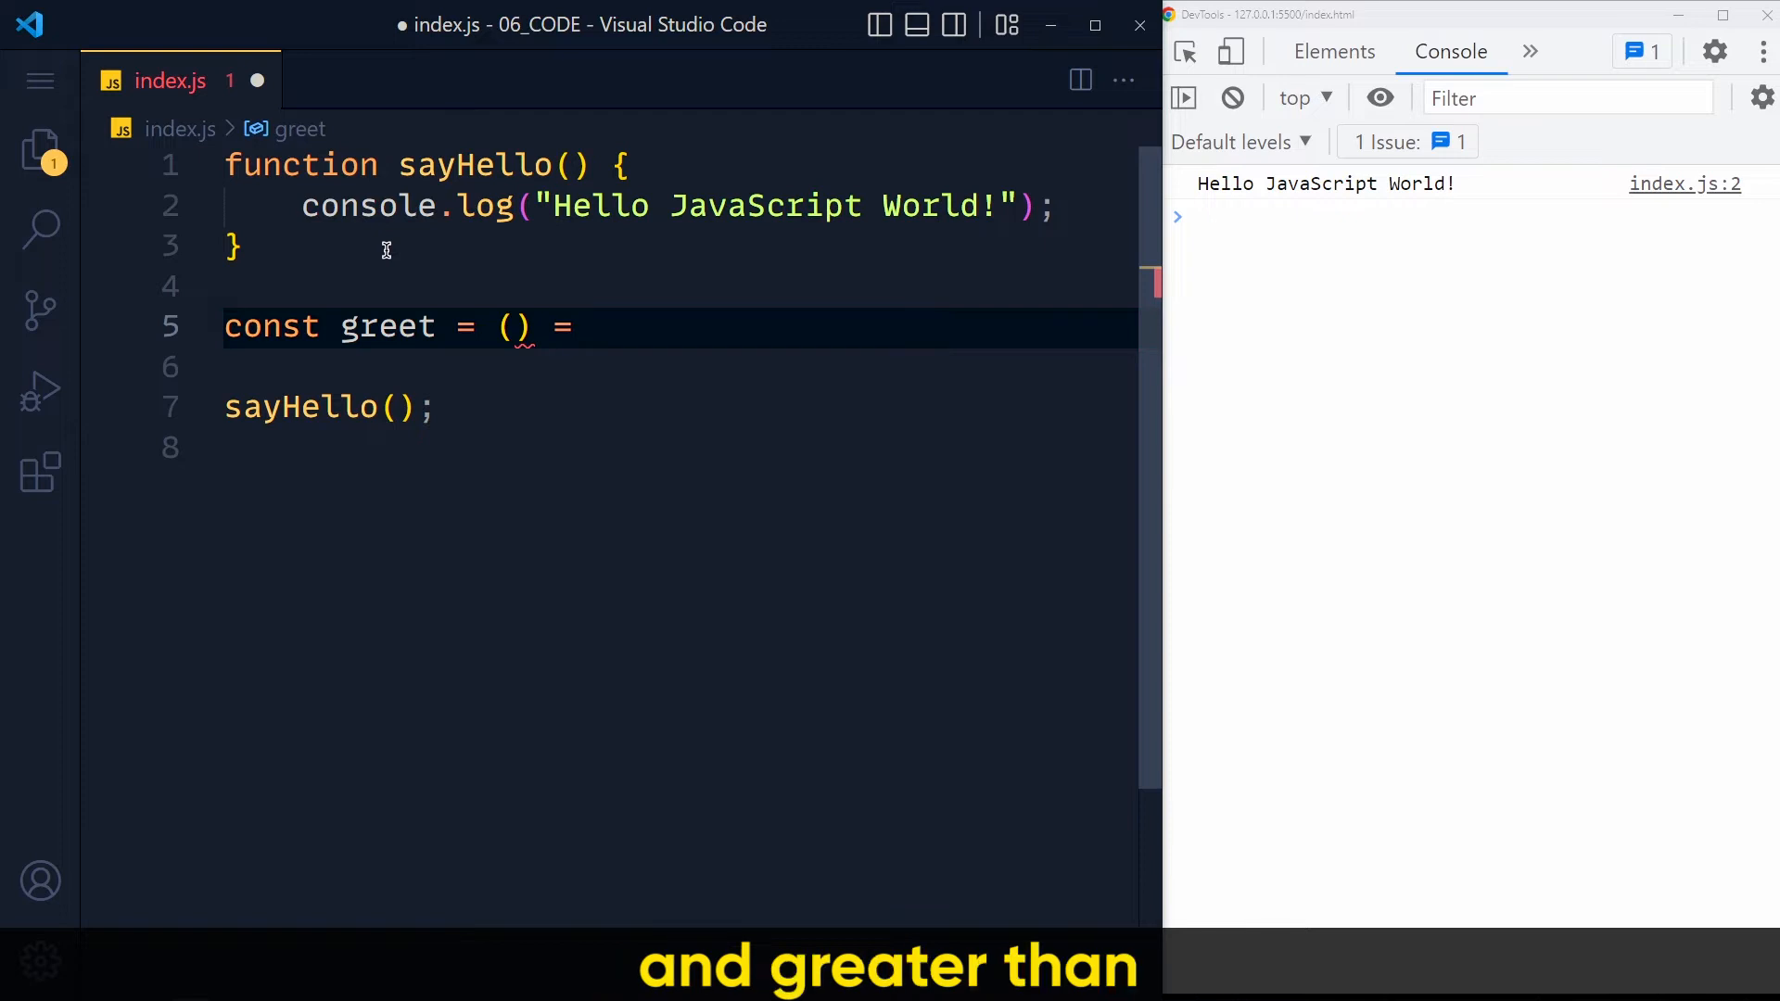
text(>)
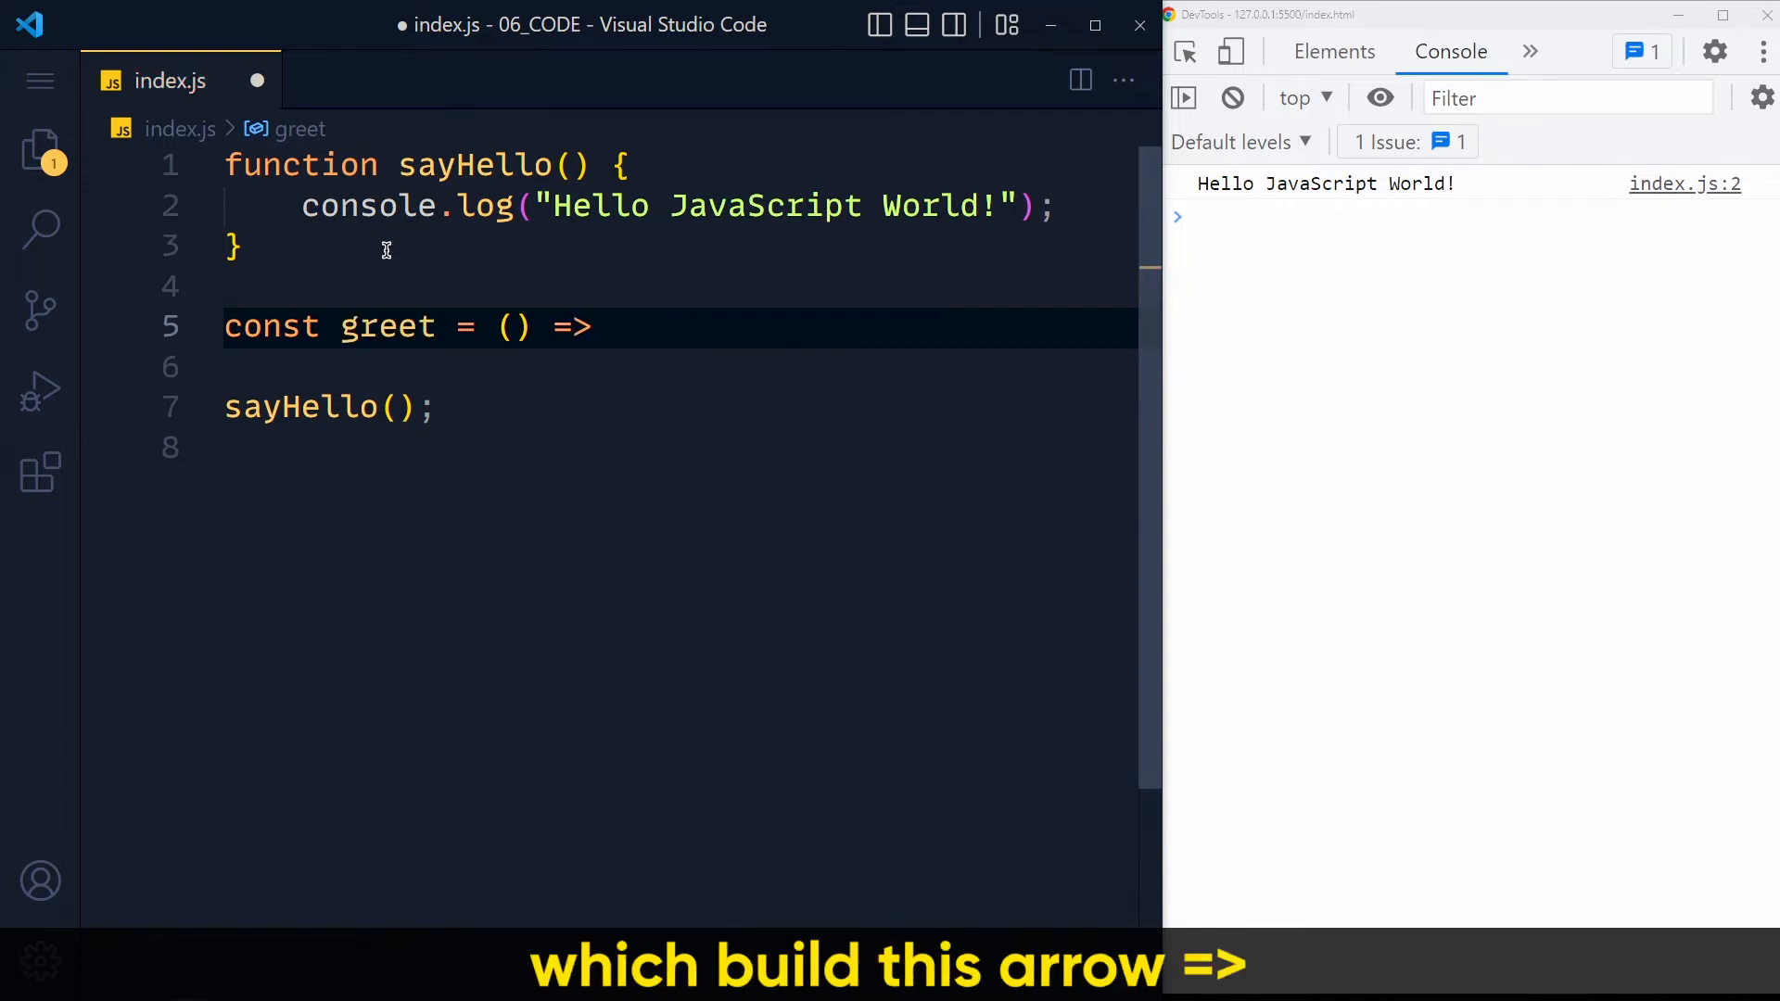
text({)
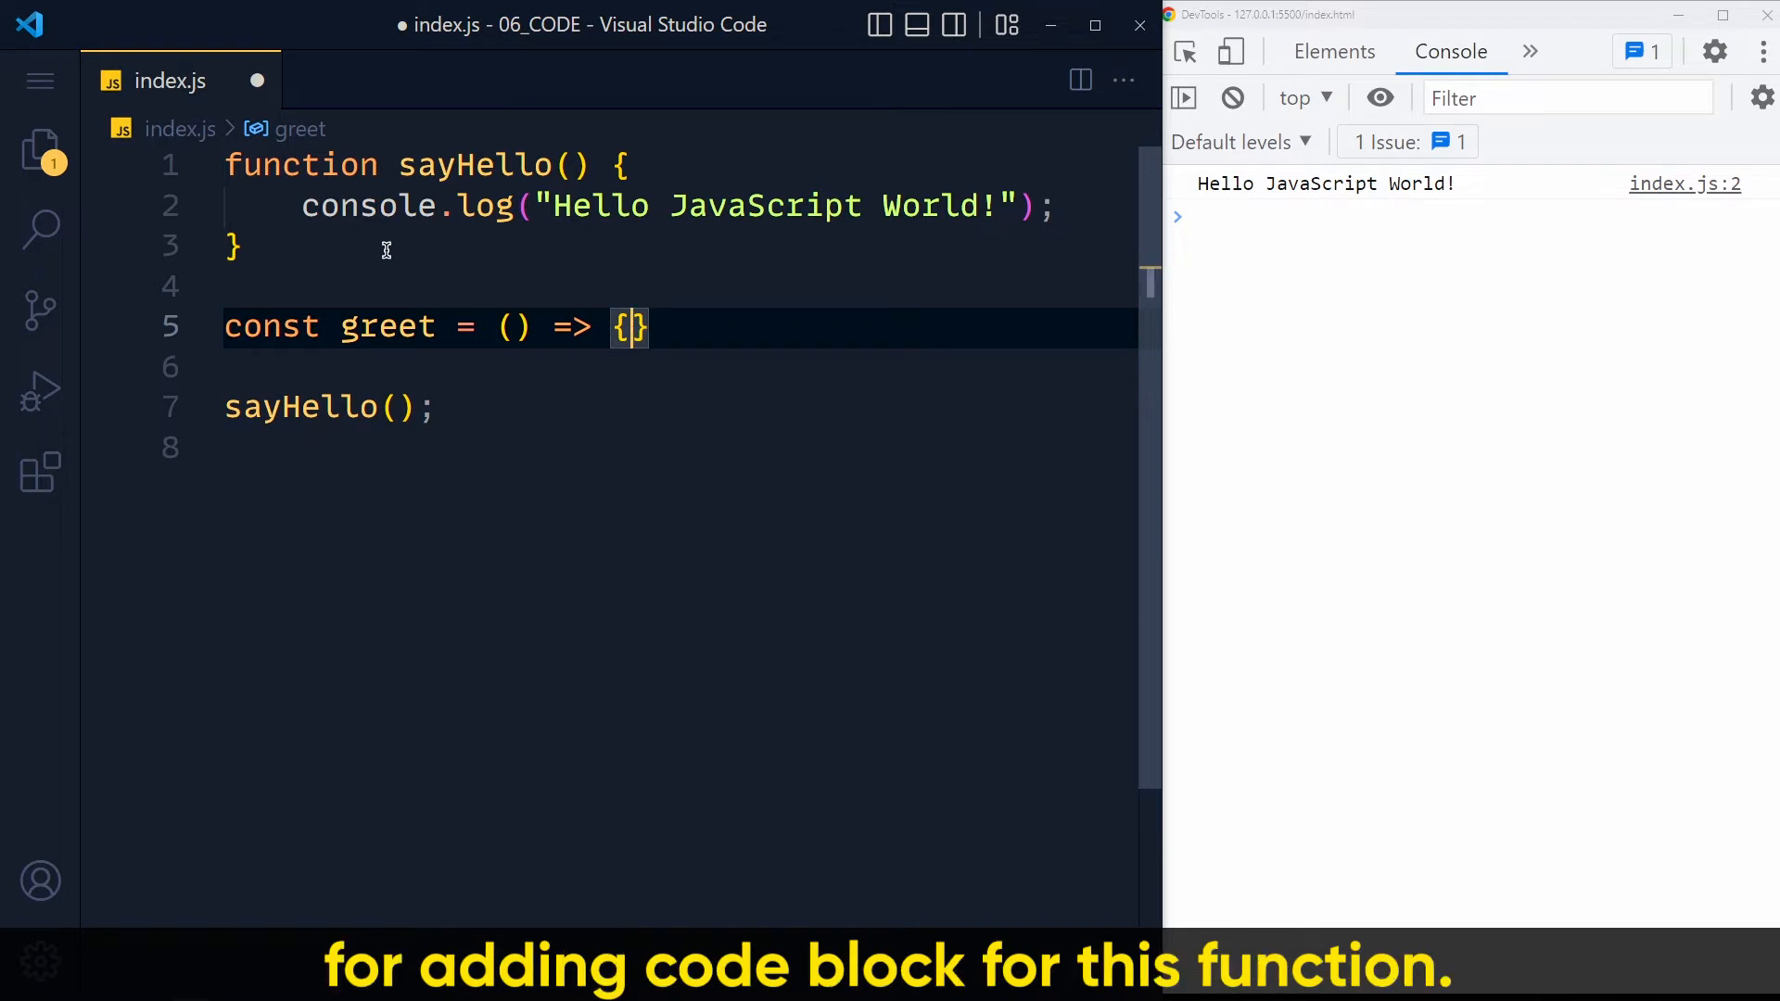
- Make greet log "Hello JavaScript World!", call greet() after sayHello(), and save
key(Enter)
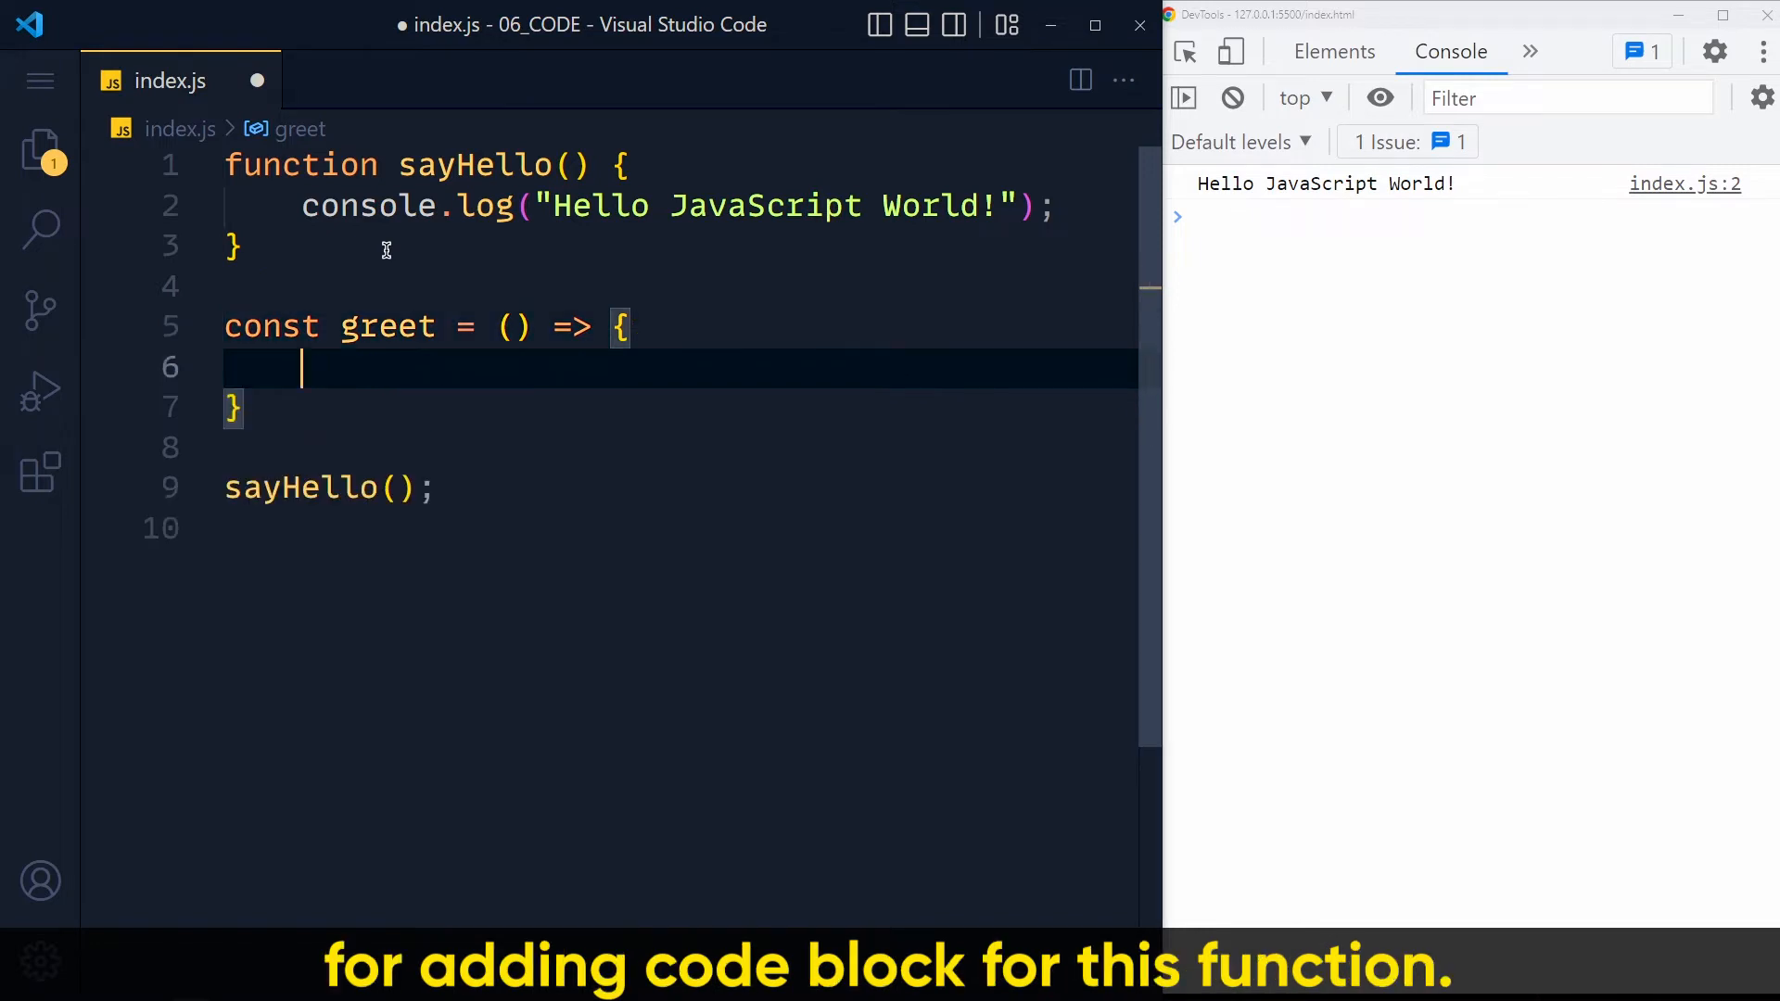
text(lo)
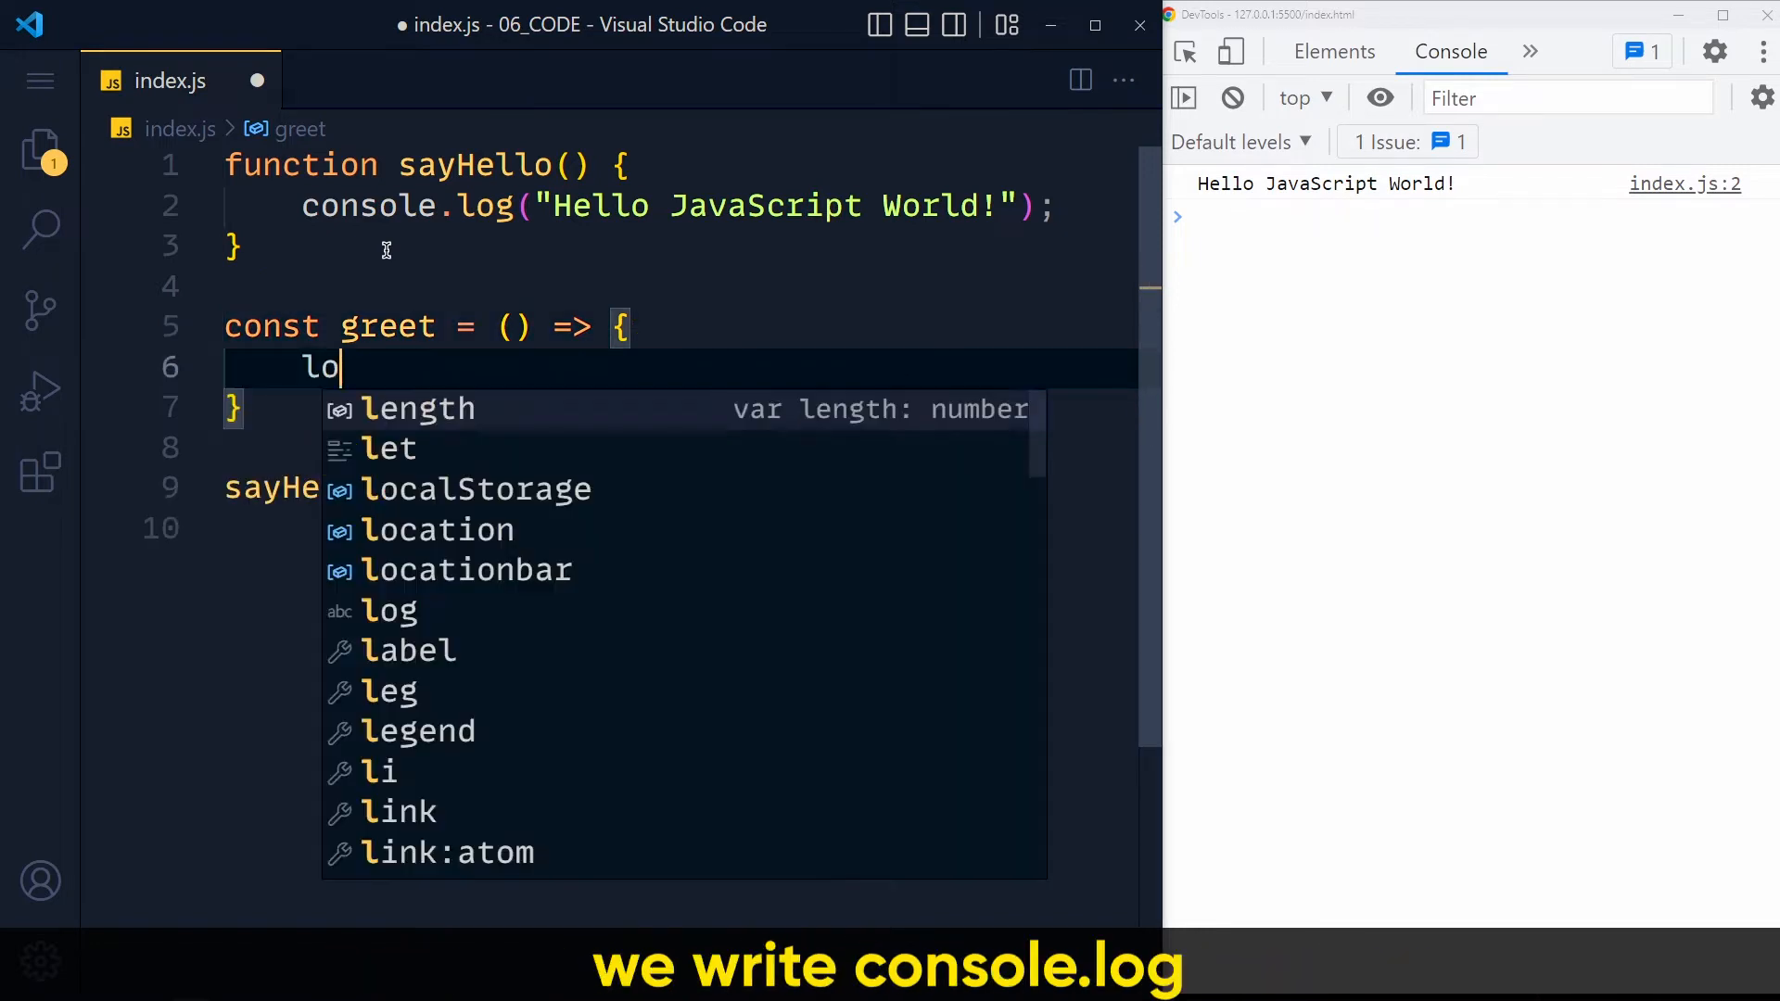
text(console.log("Hello Java");)
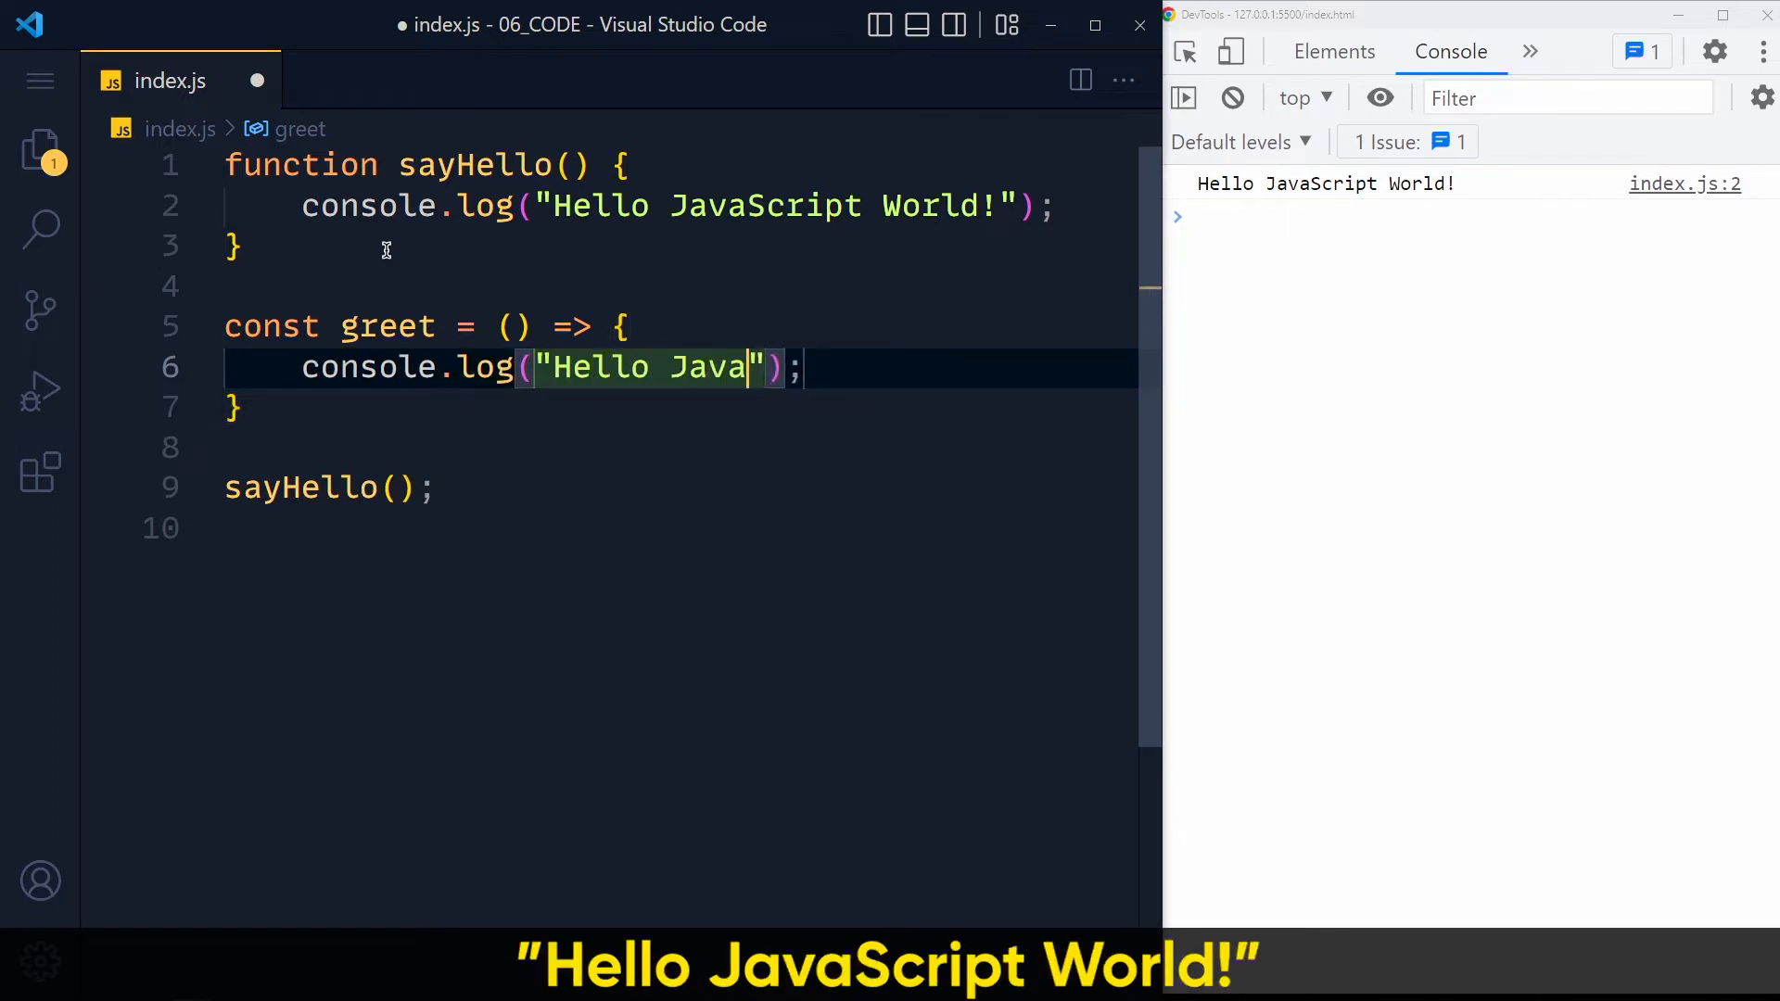
text(Script World!)
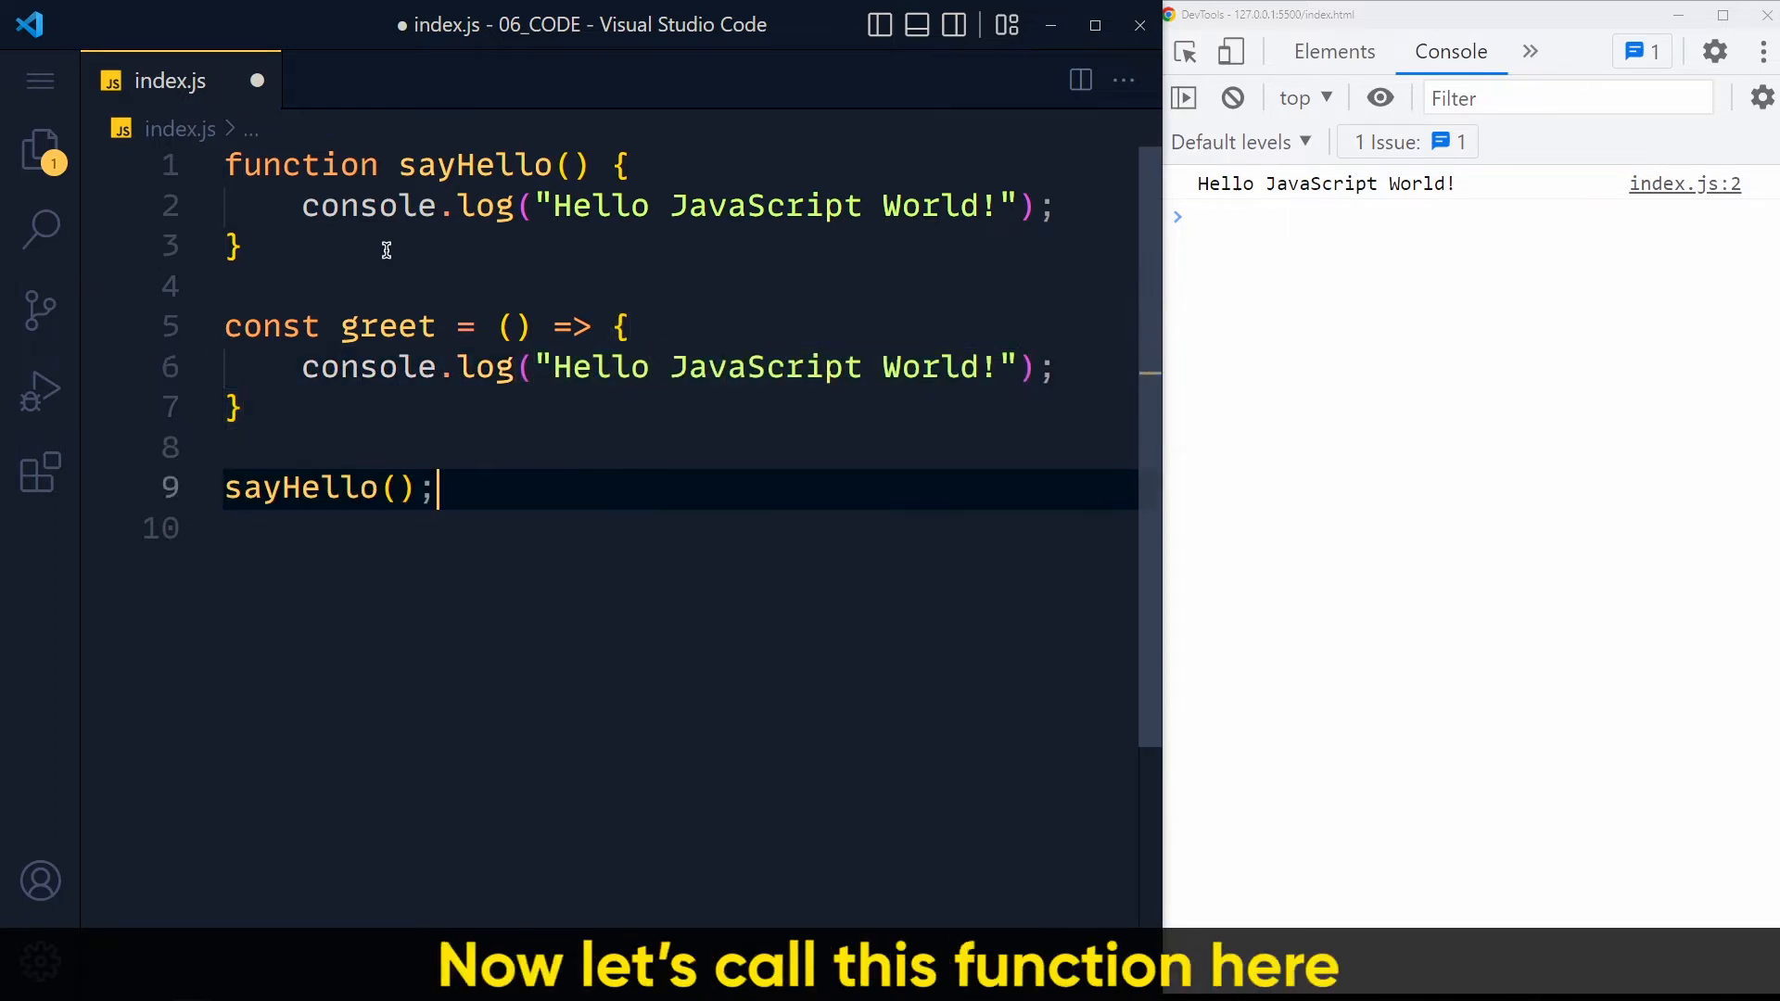
text(greet()
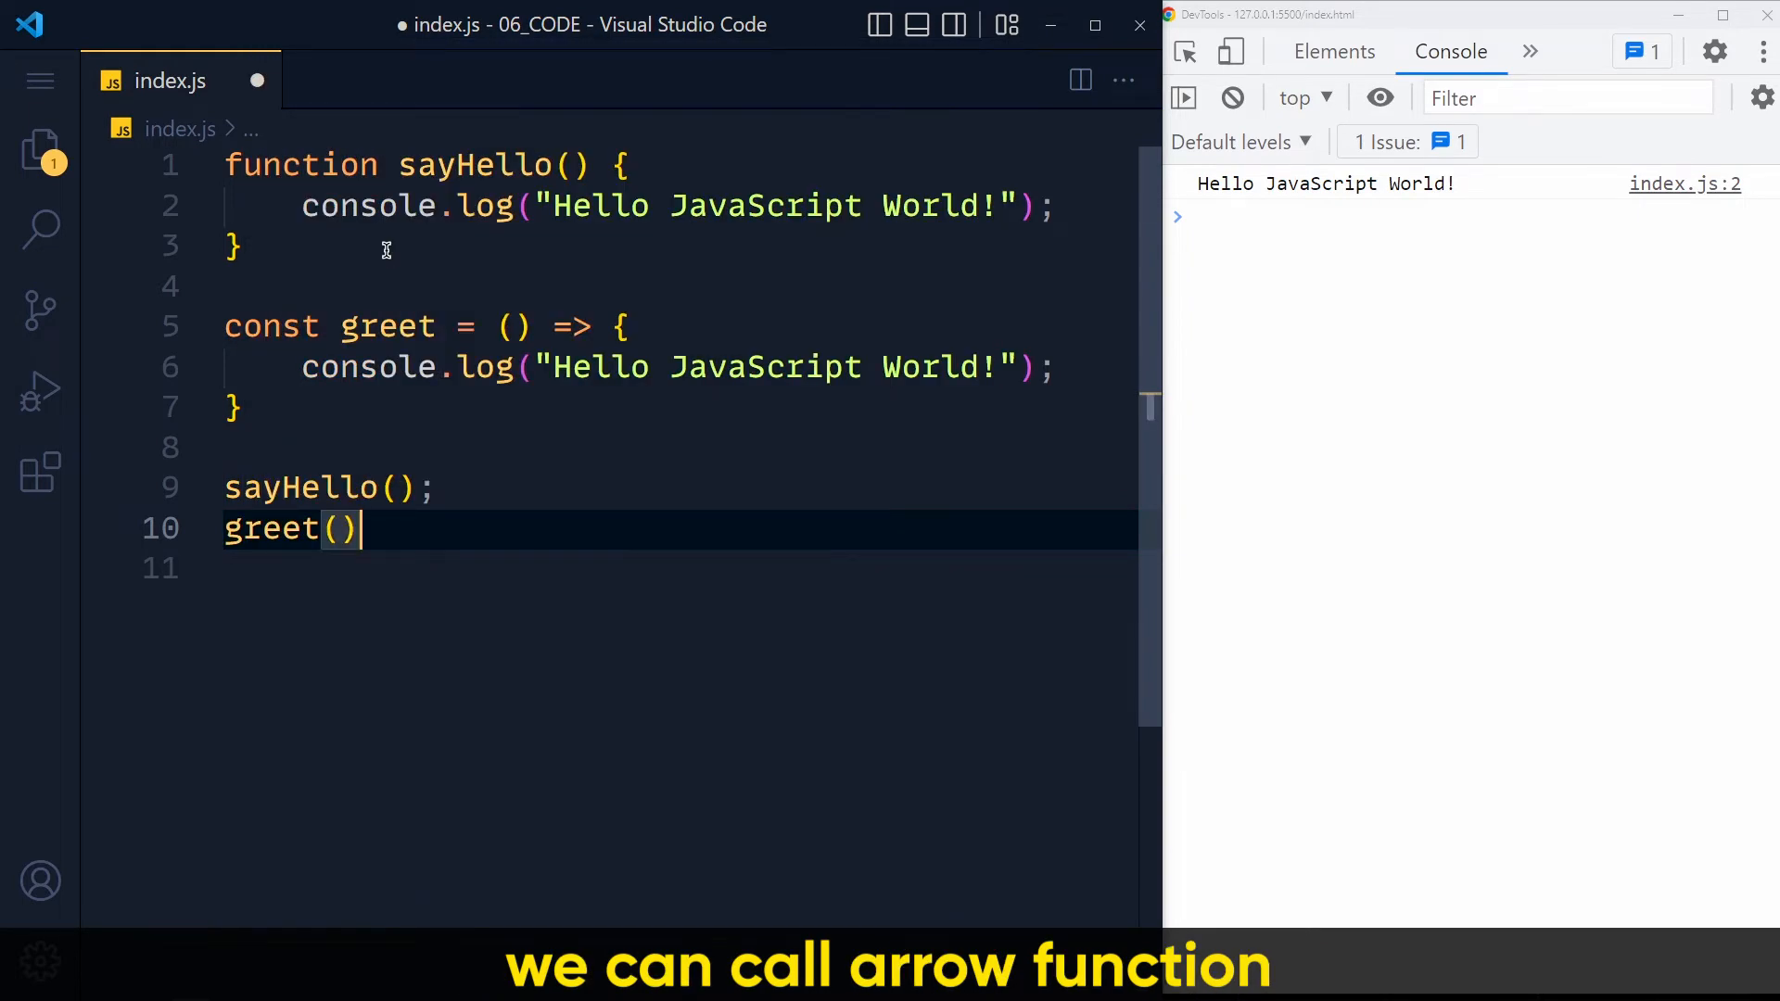
text(;)
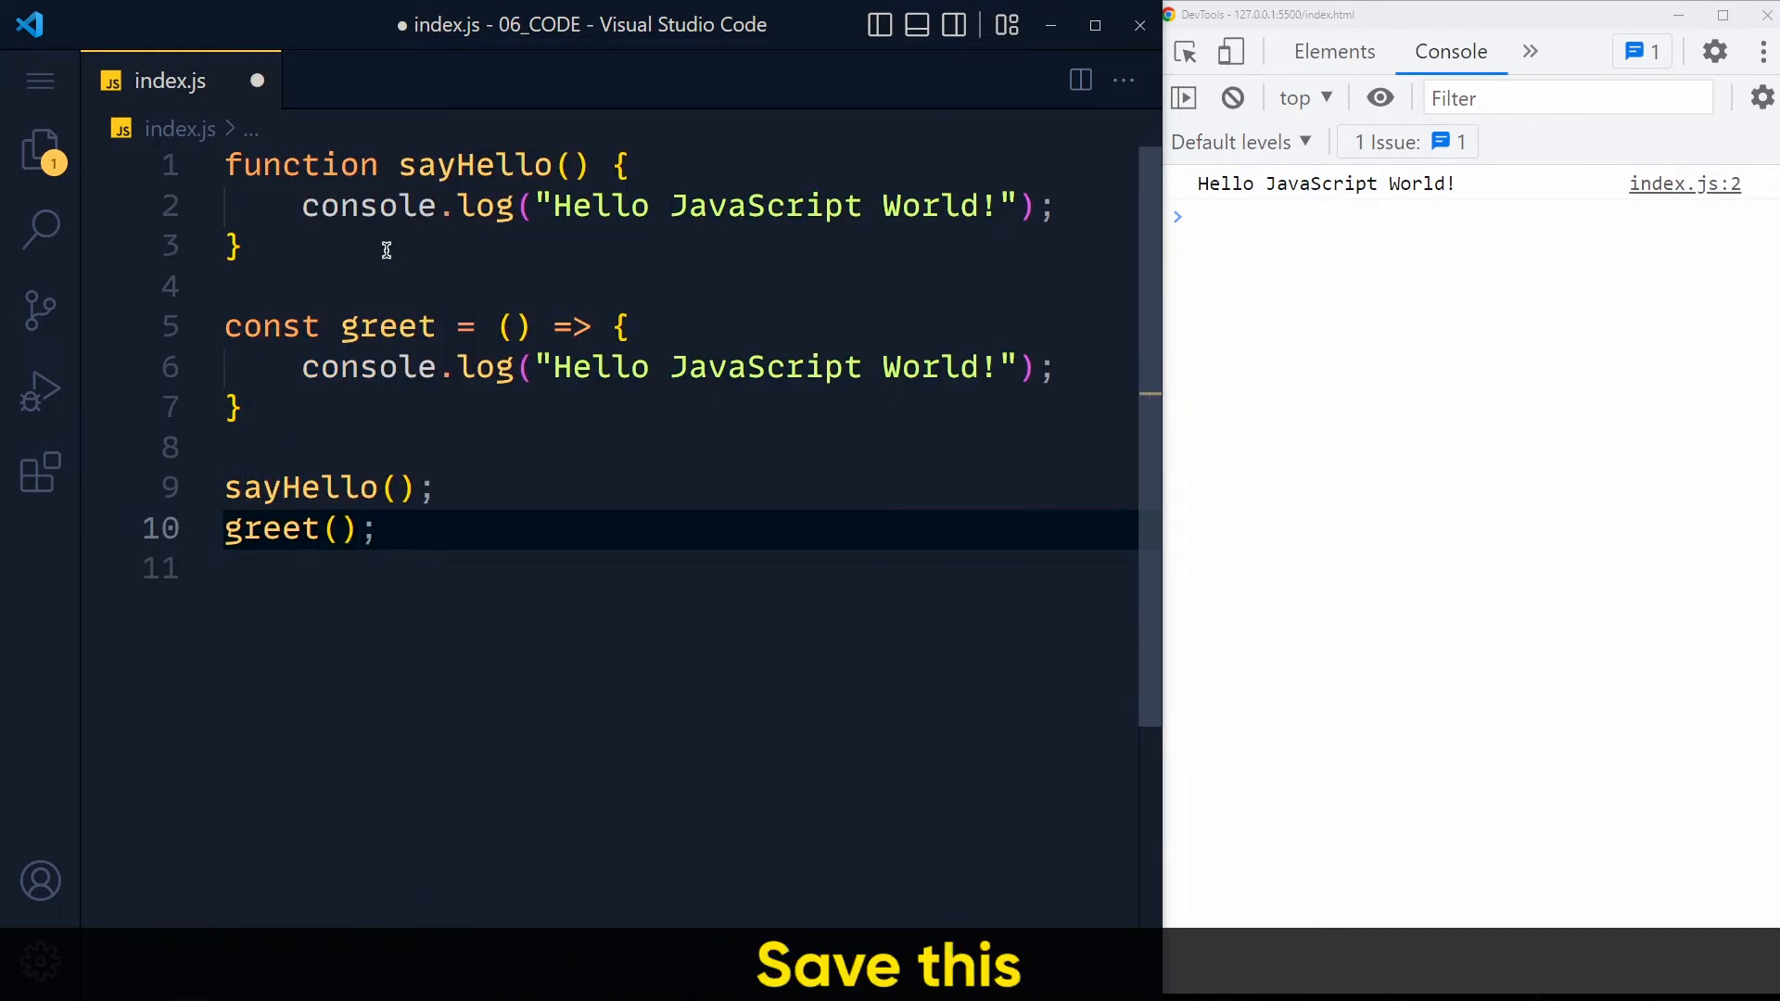
key(ctrl+s)
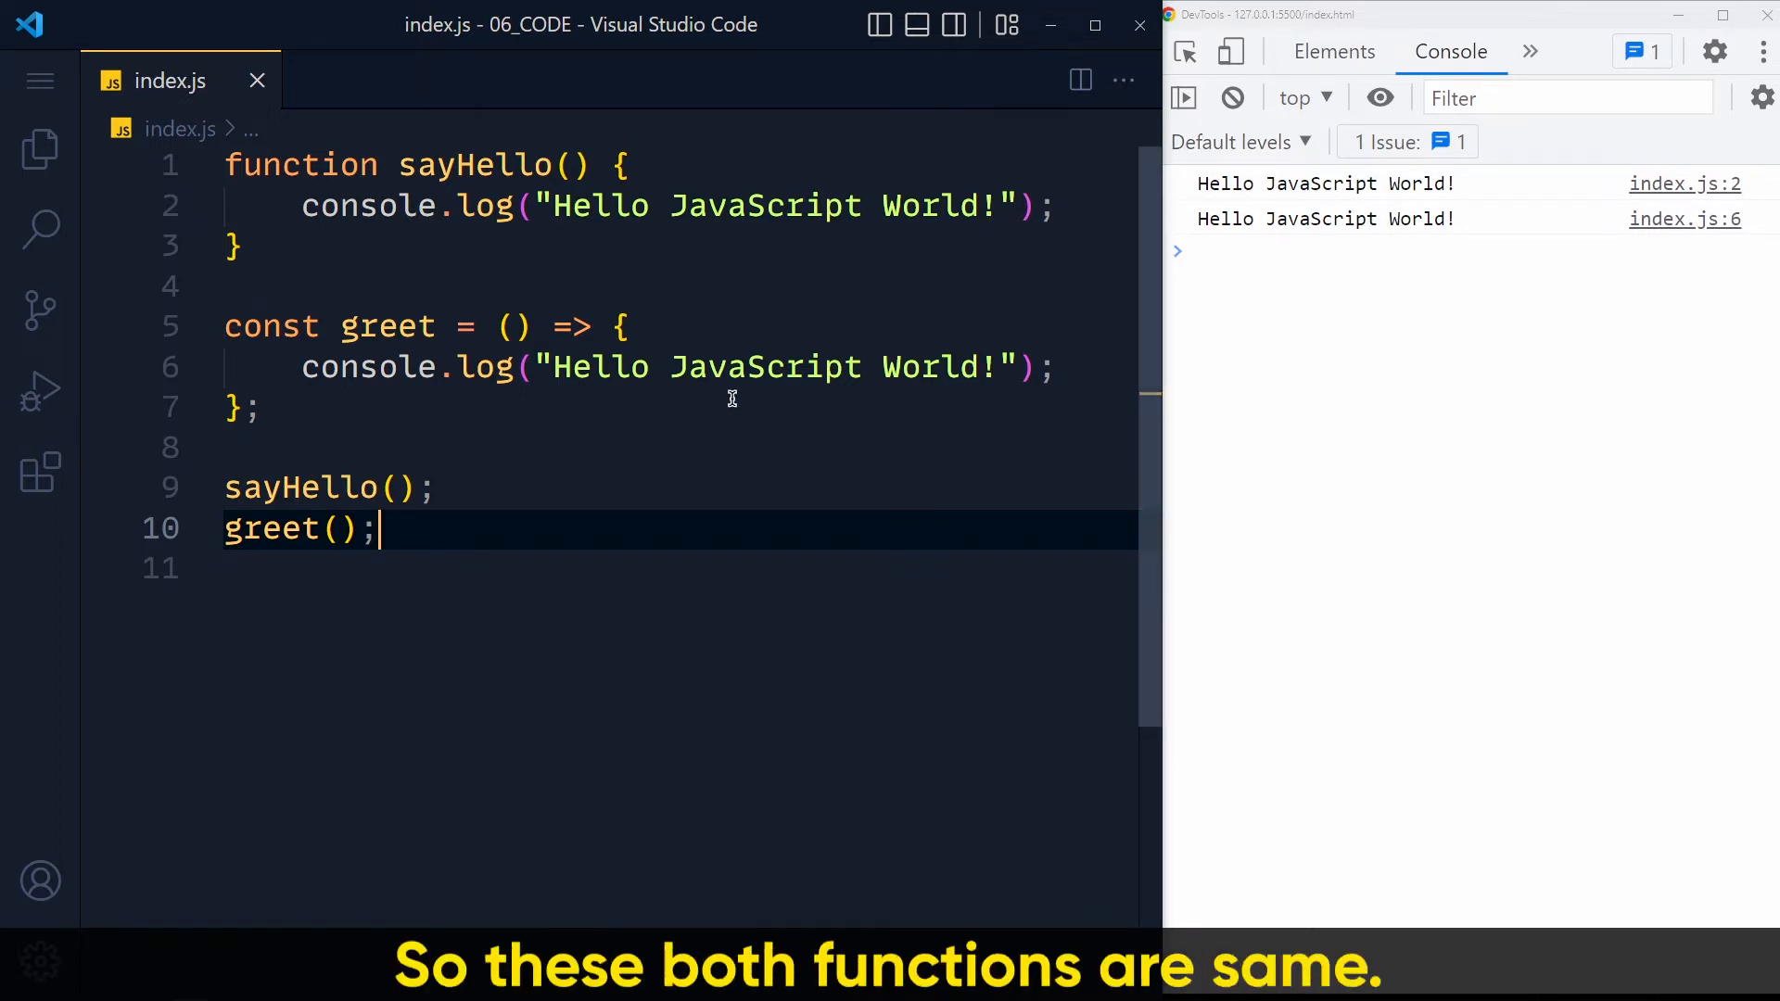
mouse_move(652, 439)
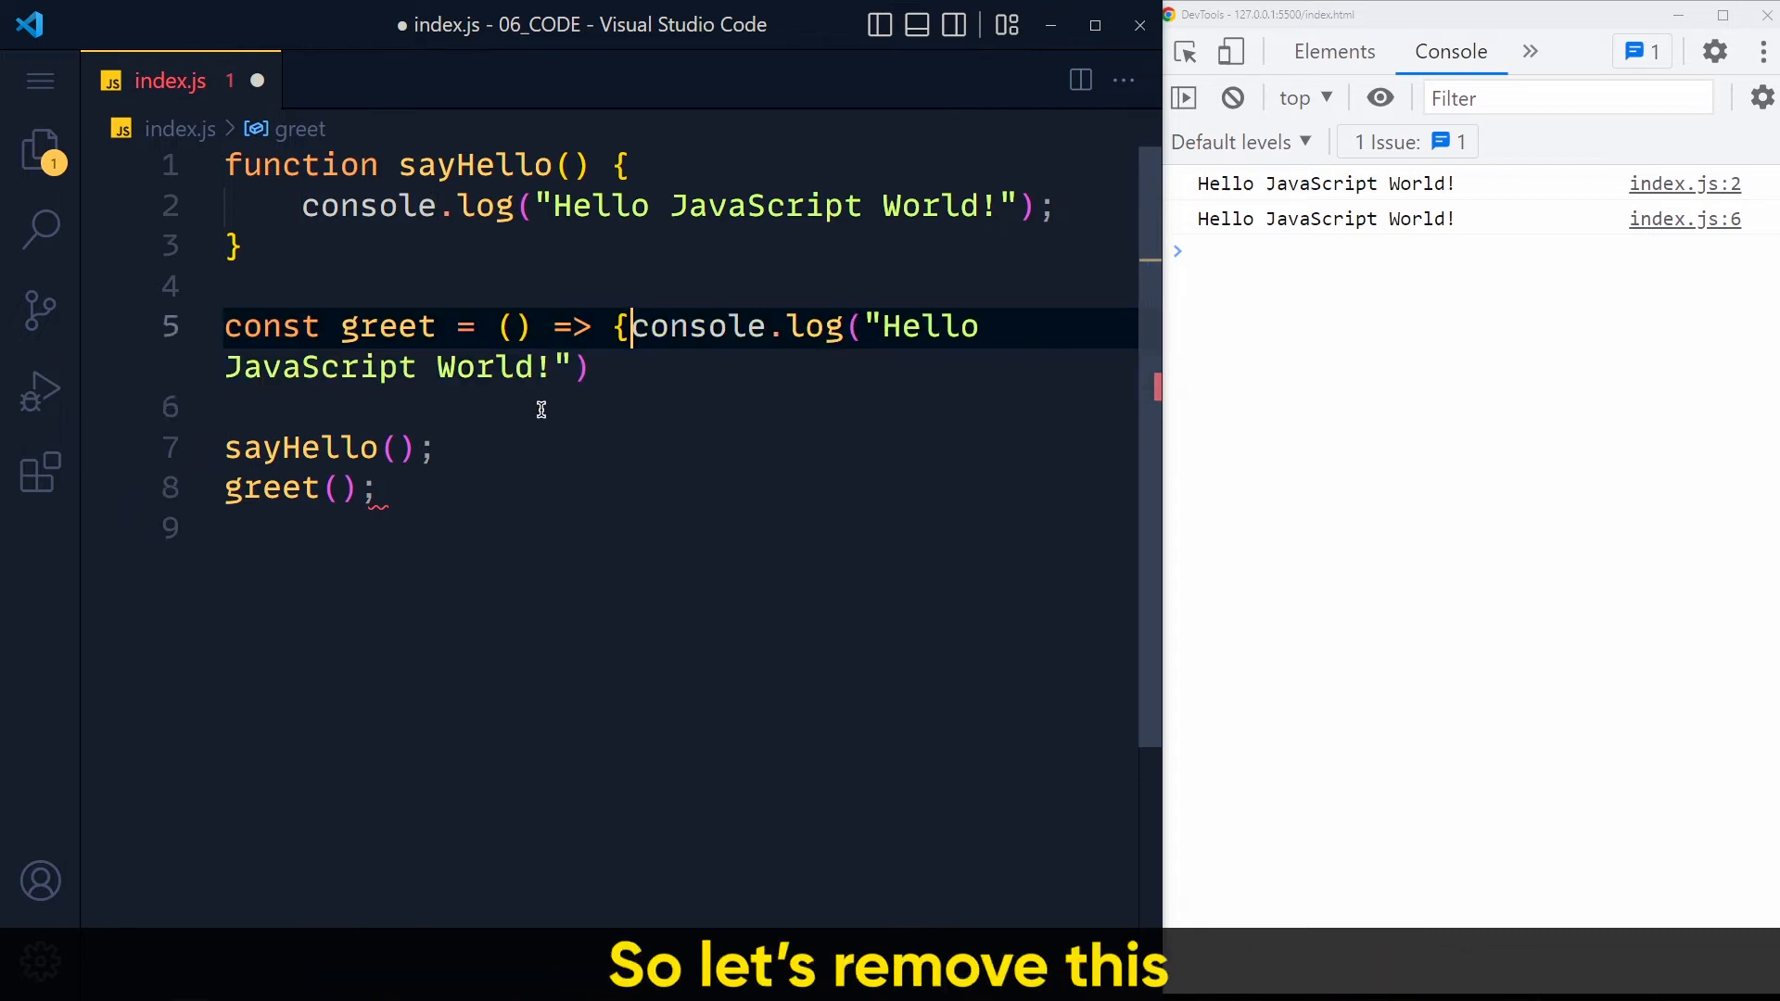
- Save greet as a braceless one-line arrow function so it auto-formats
key(ctrl+s)
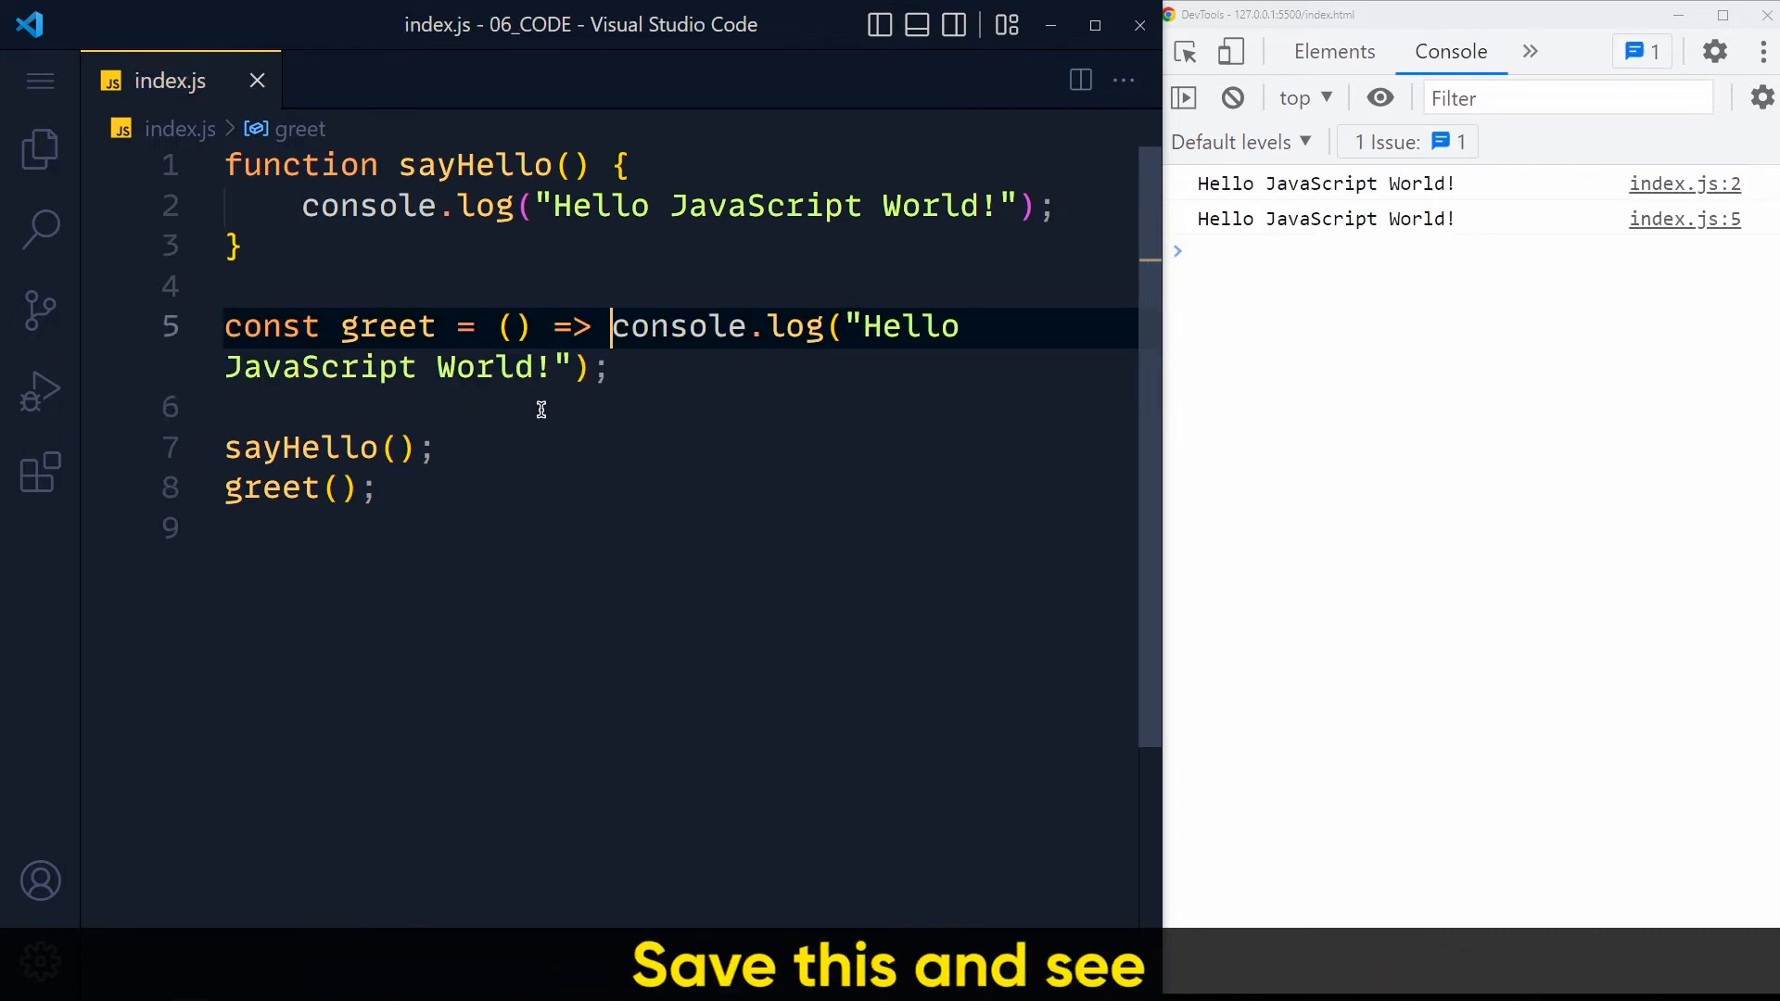
key(ctrl+s)
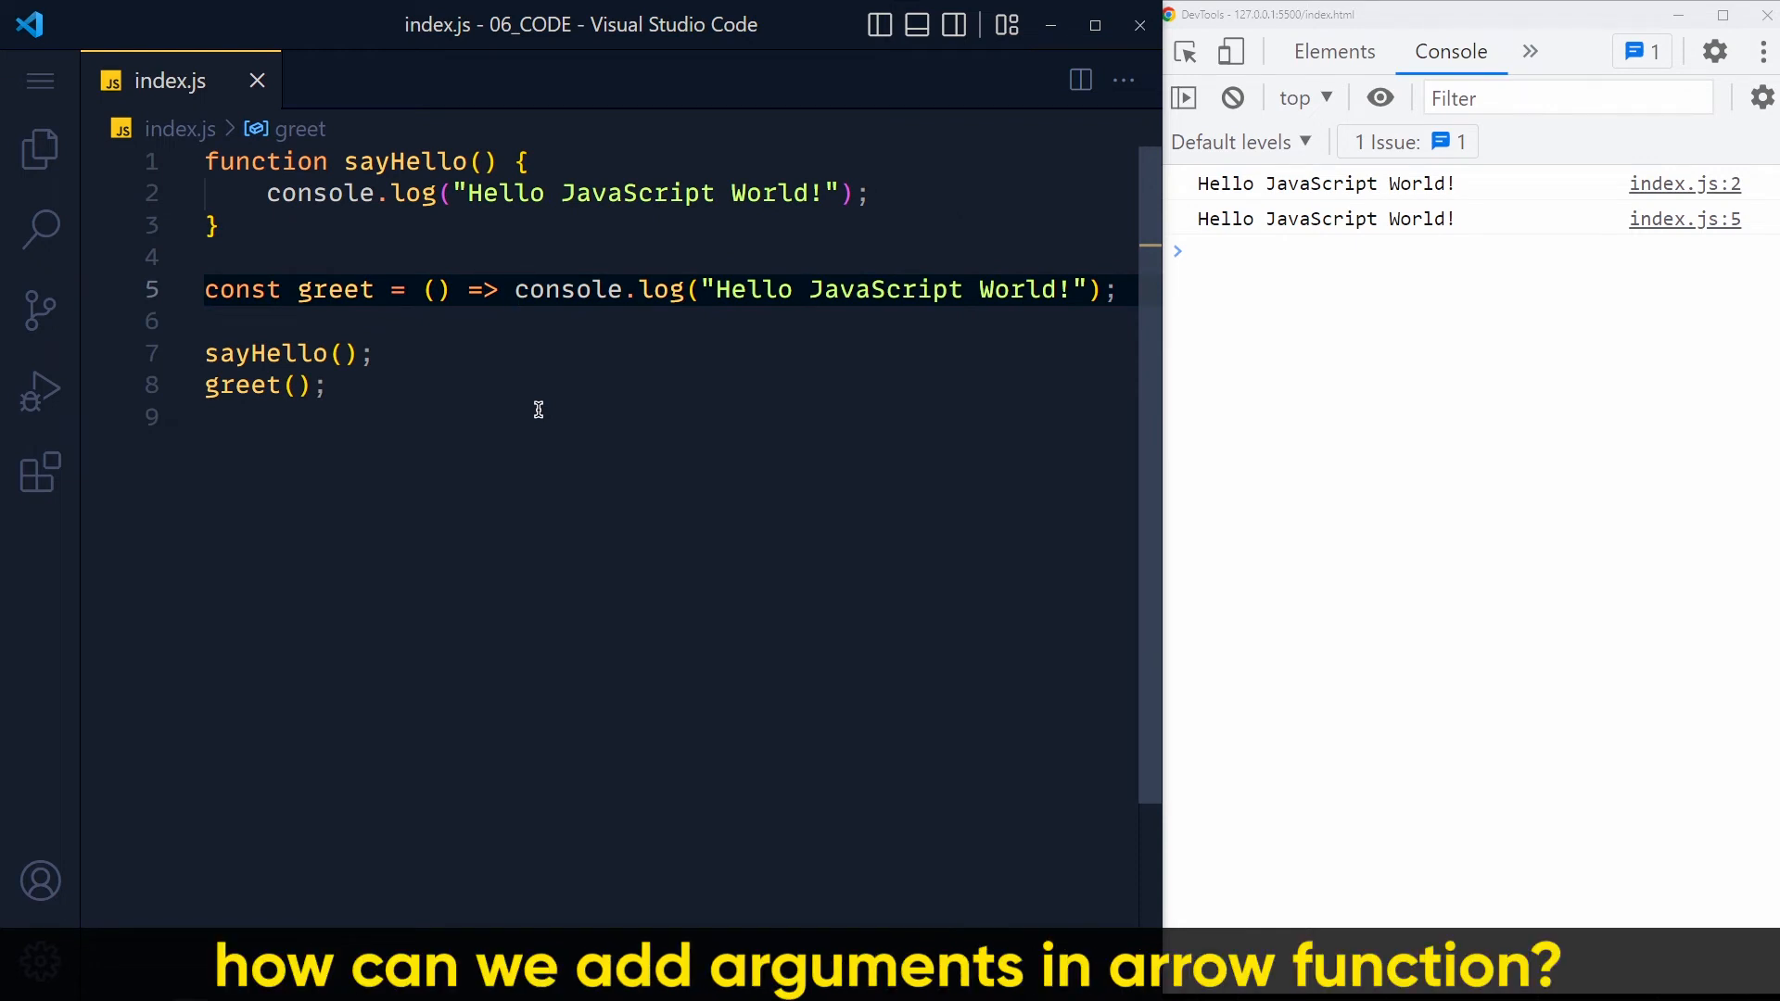
mouse_move(610, 343)
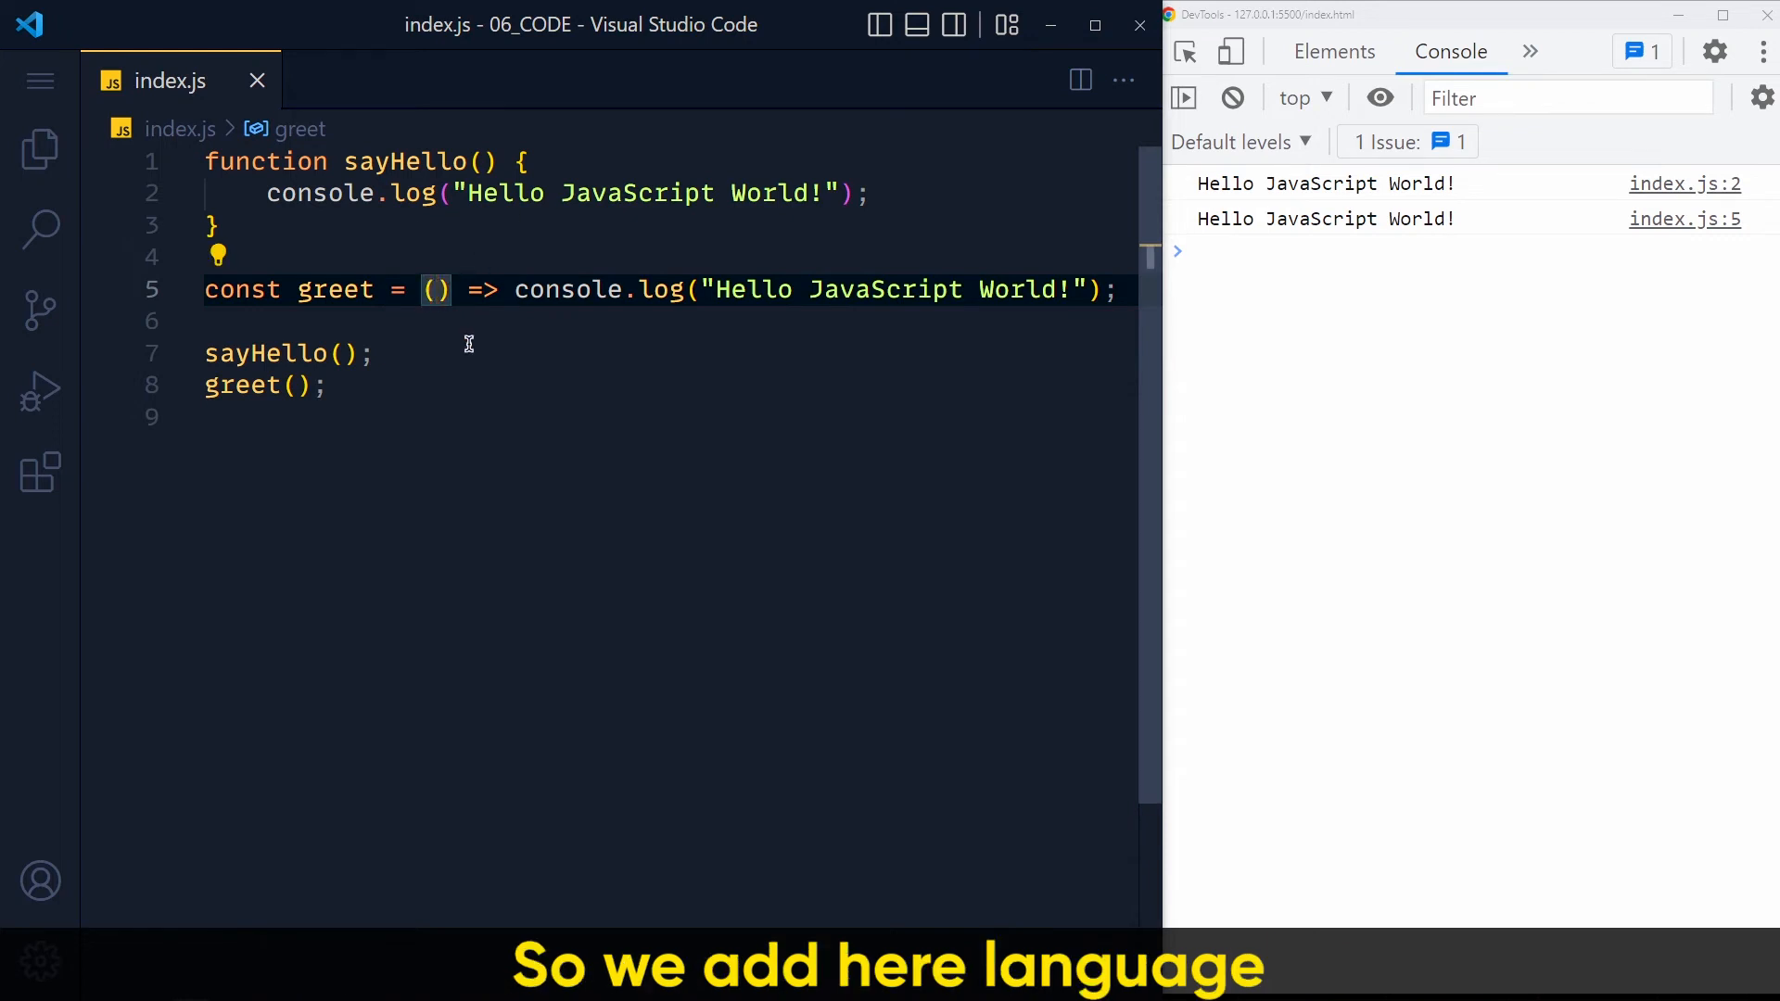
- Add a lang parameter to greet, pass "HTML" in the call, and save
text(lang)
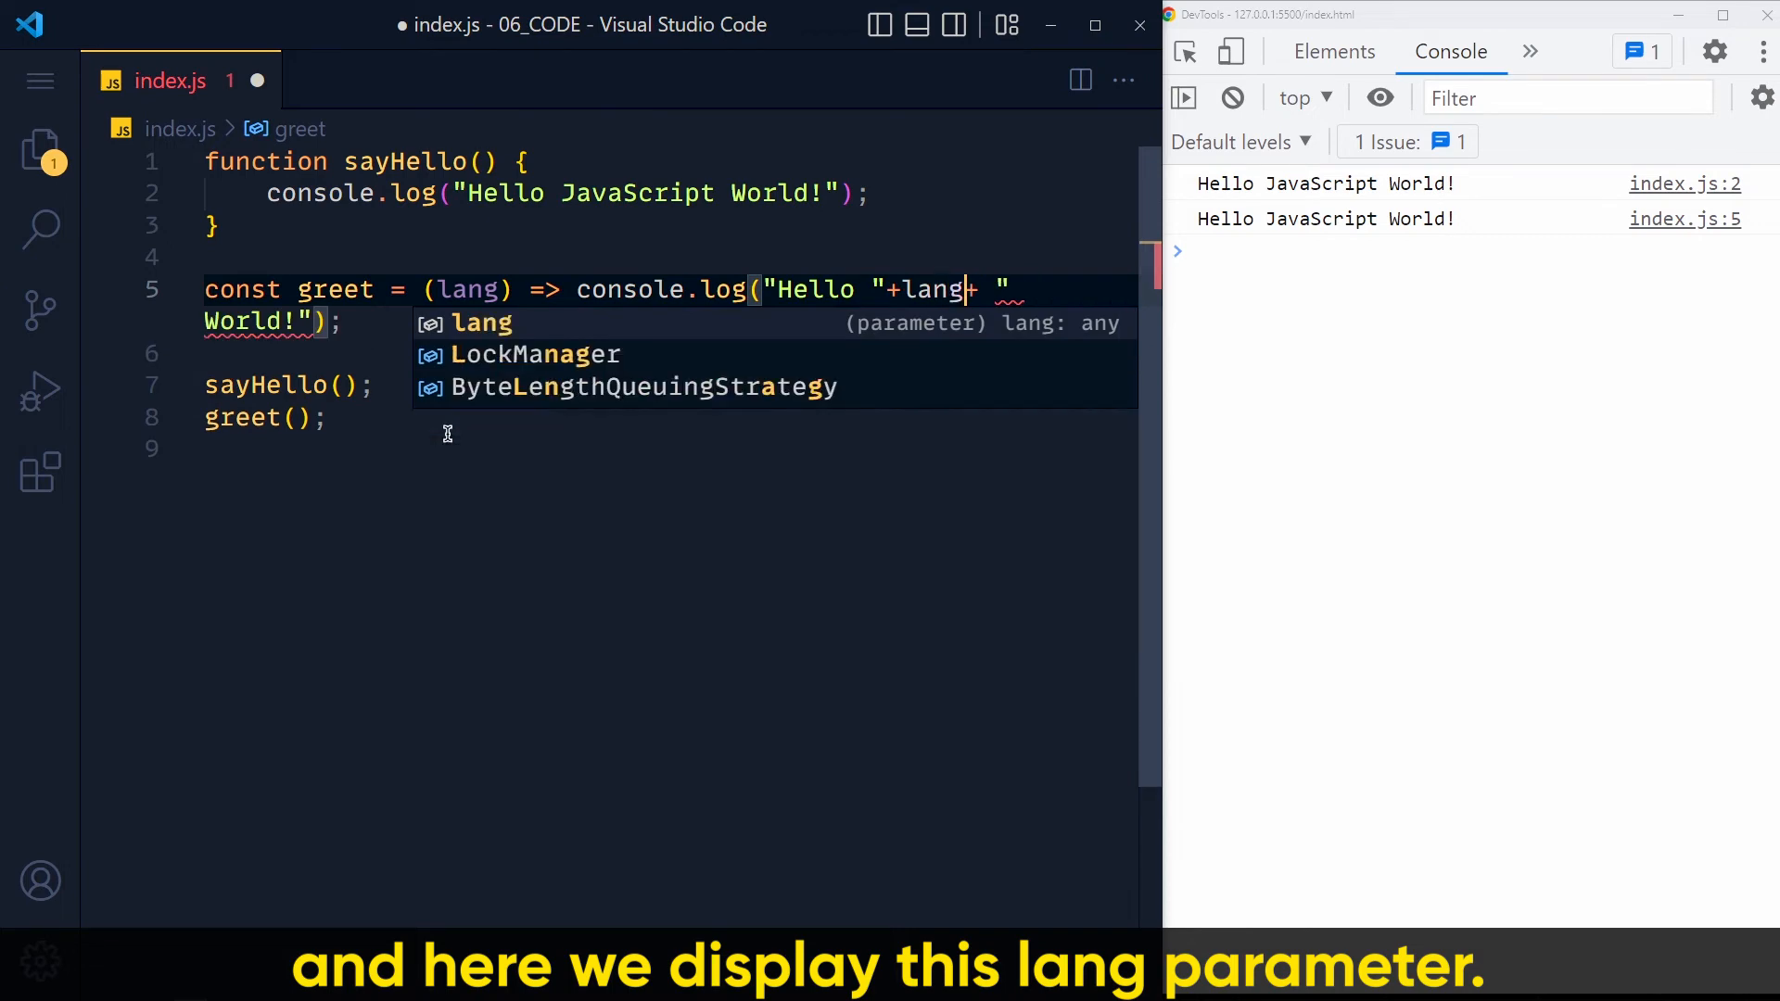
key(Escape)
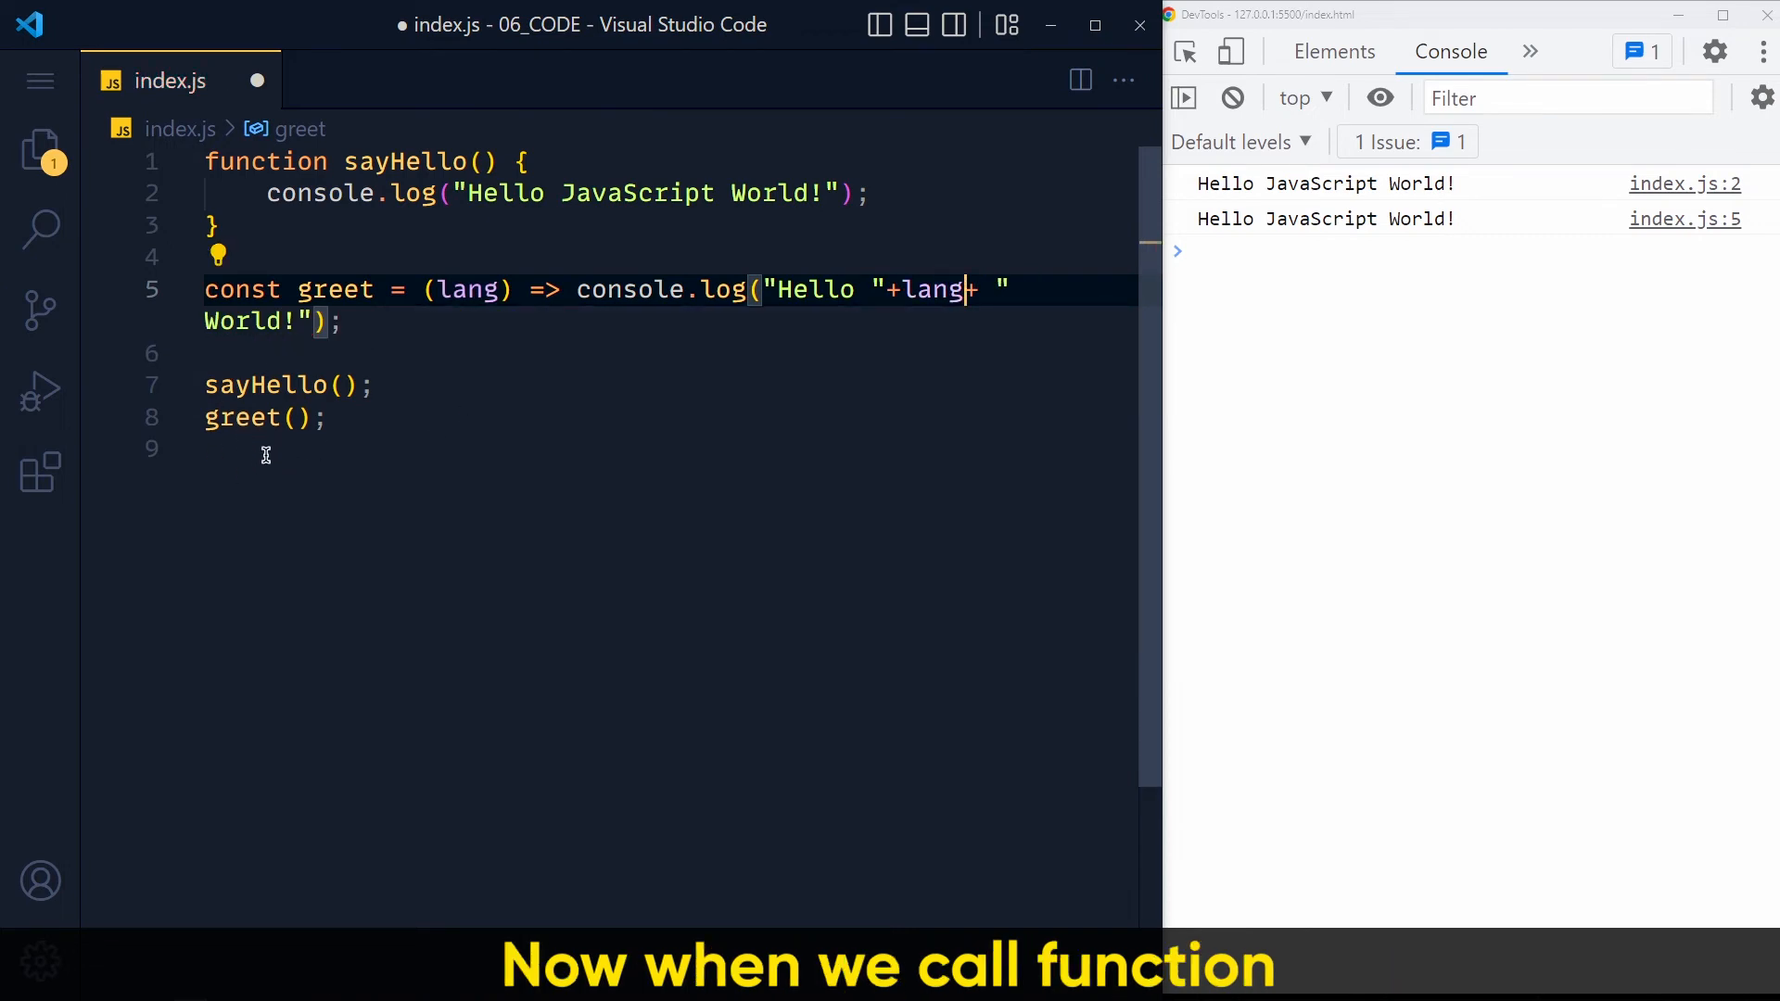
click(297, 418)
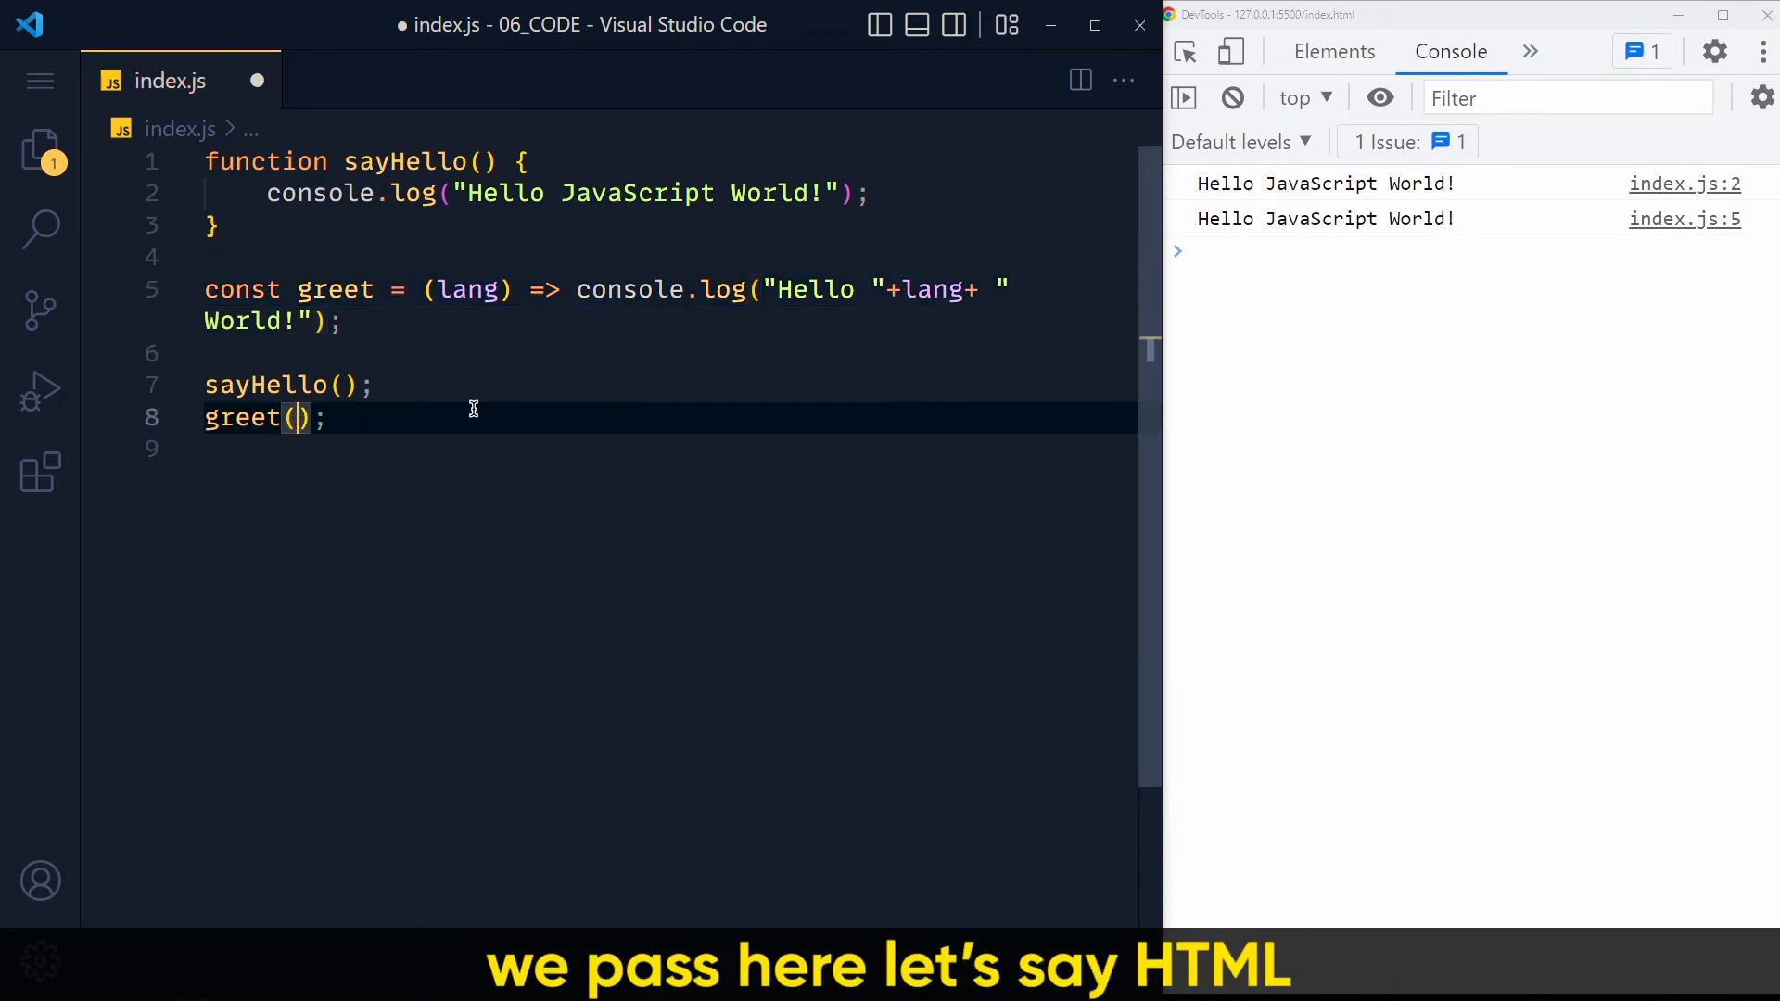
text("HTML")
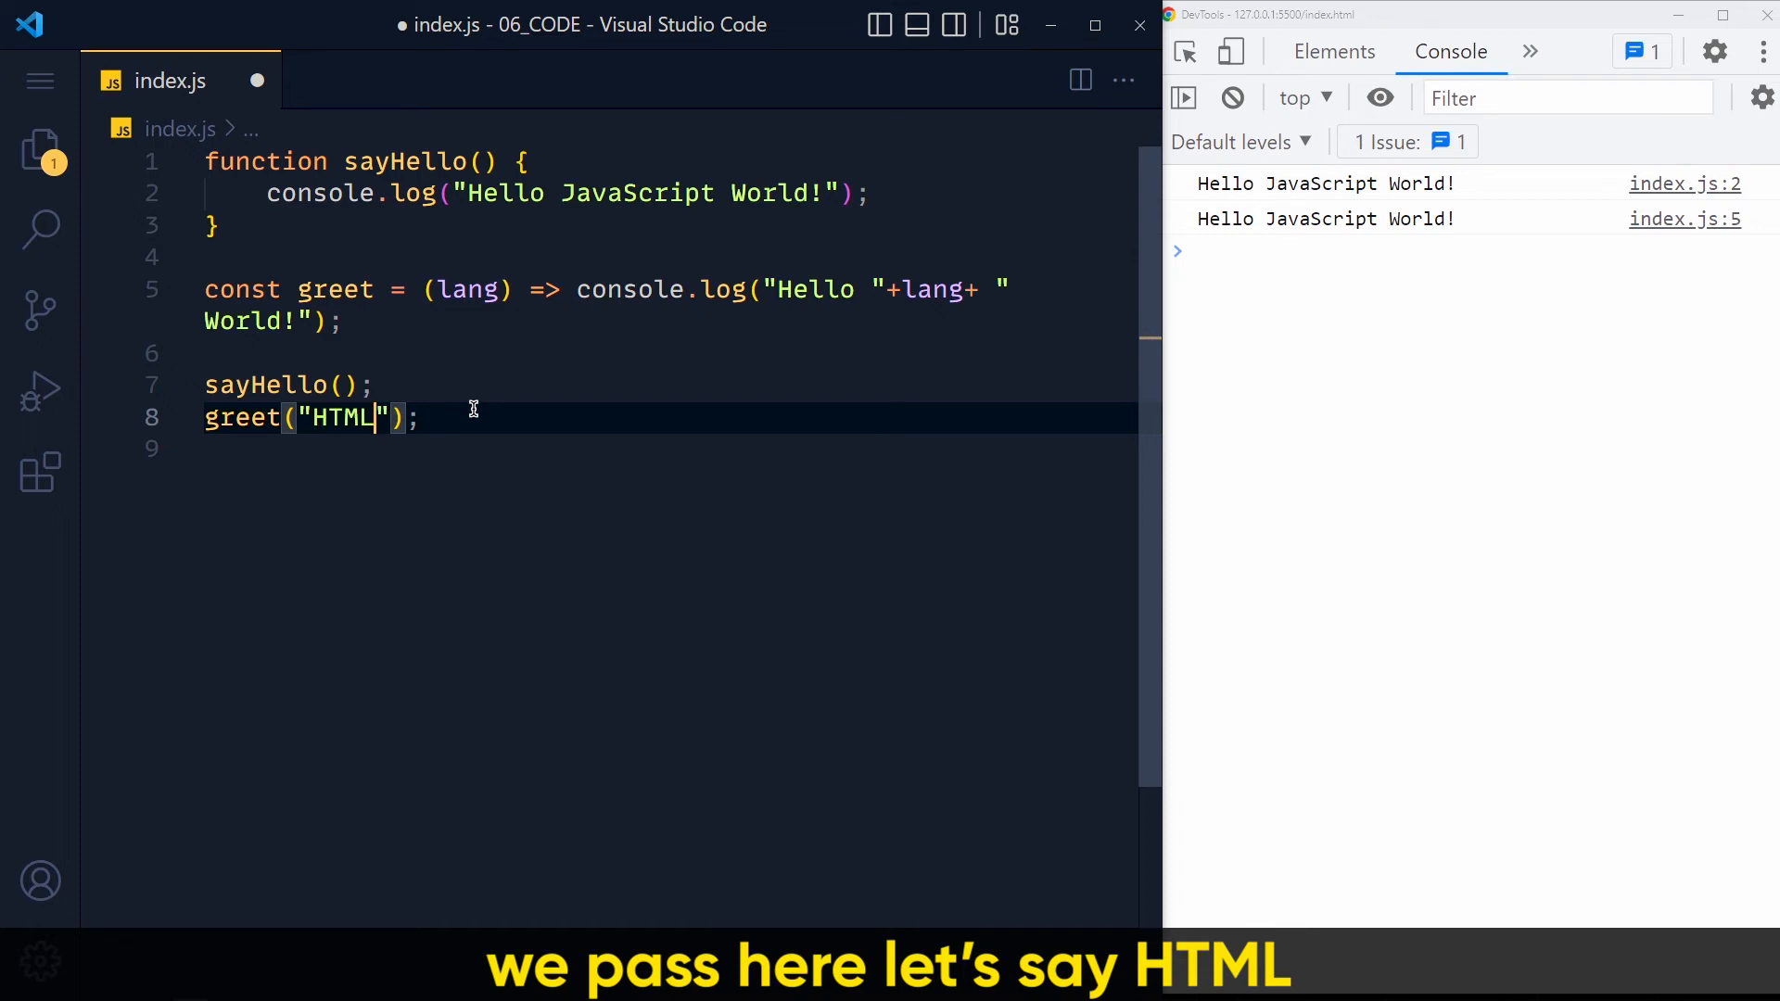
key(ctrl+s)
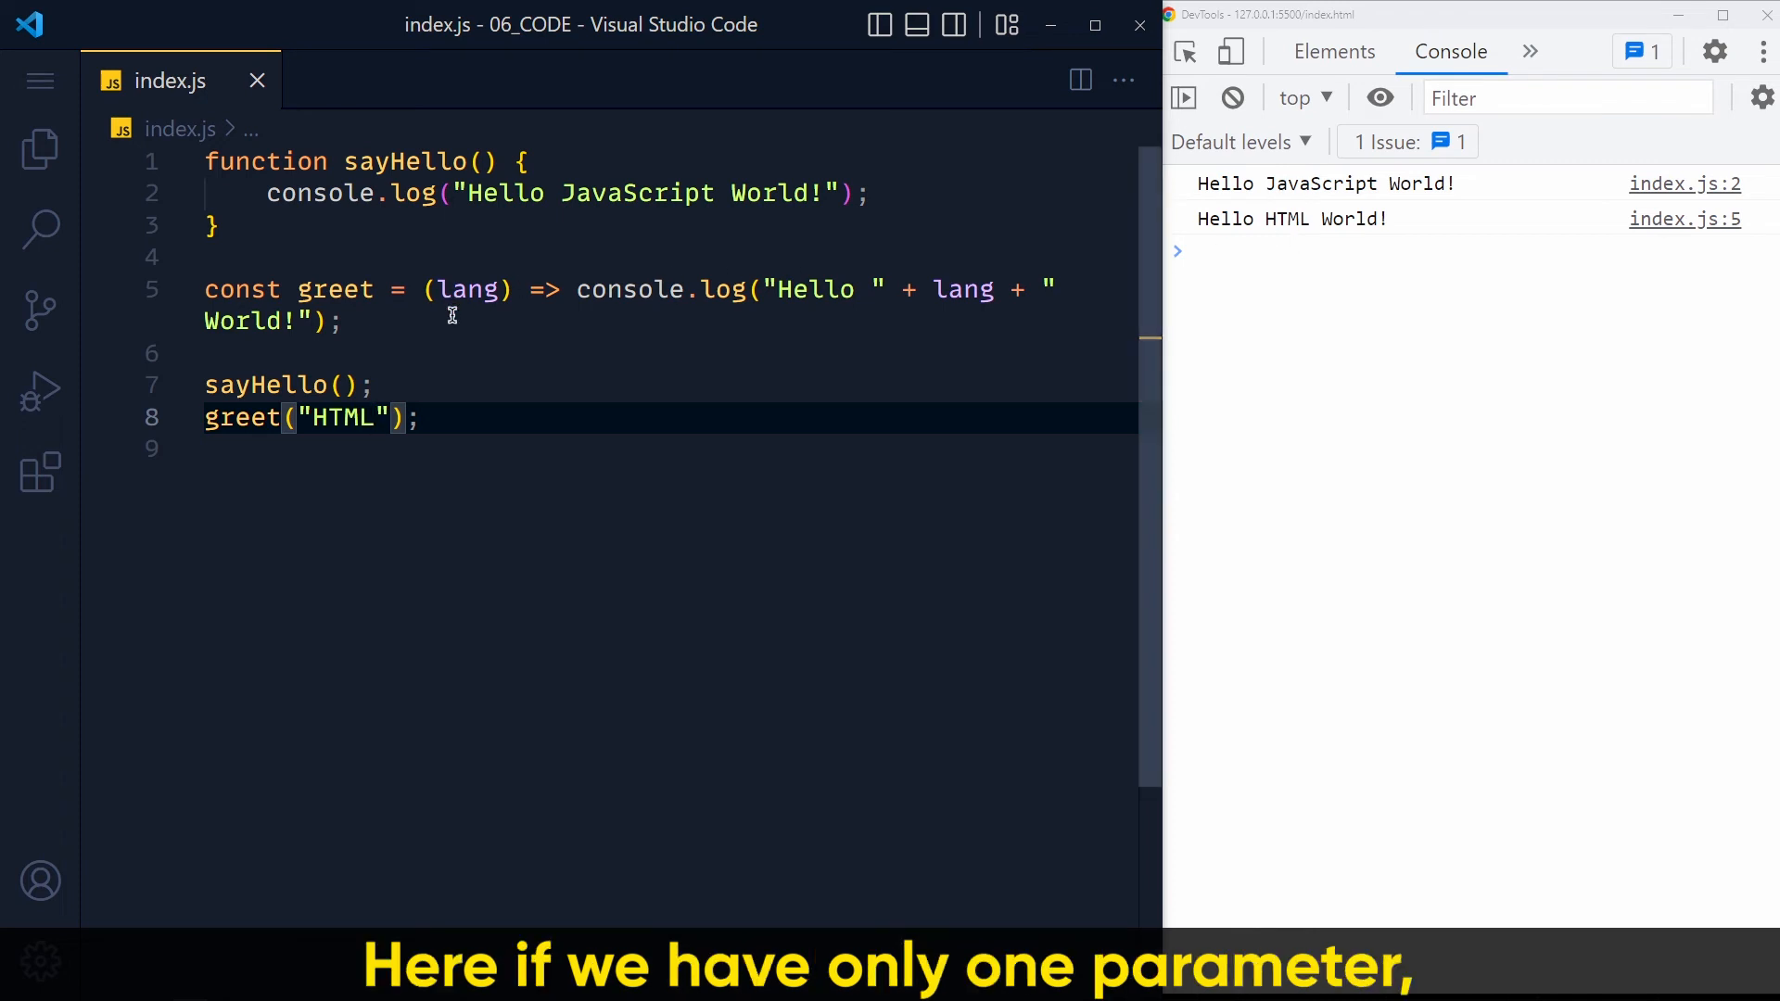
mouse_move(466, 313)
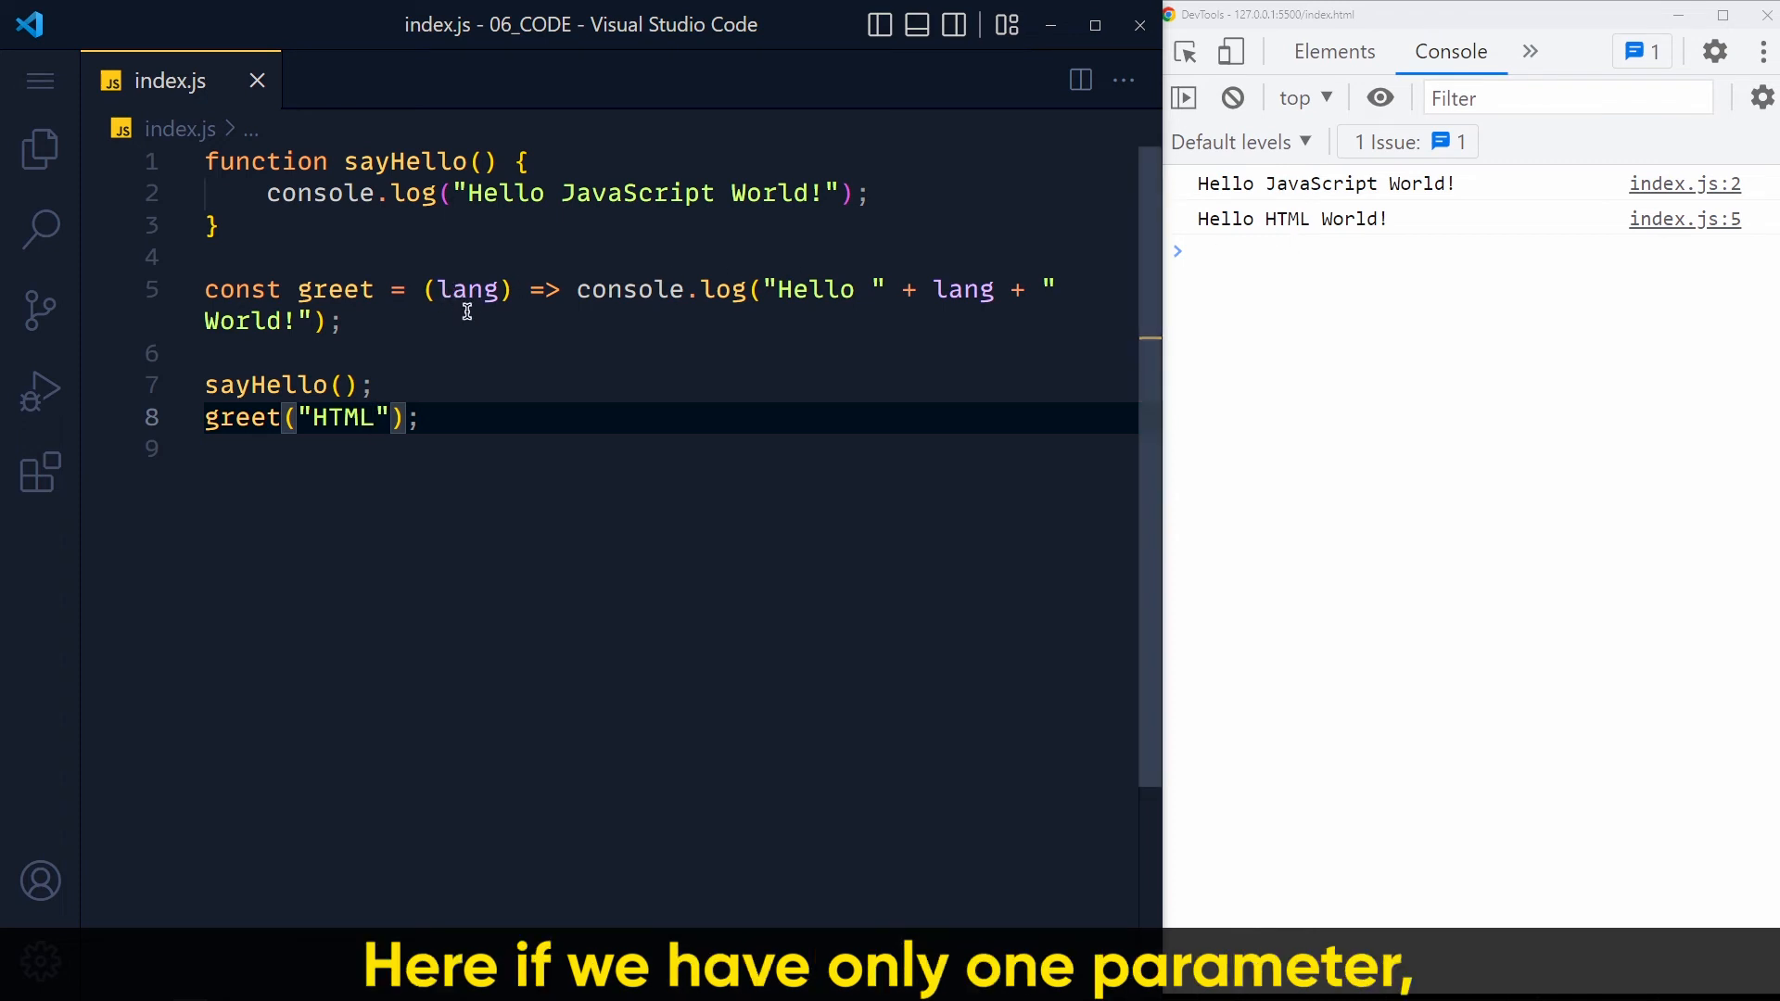
- Give greet's lang parameter a default of "JavaScript", empty the call, and save
double_click(467, 289)
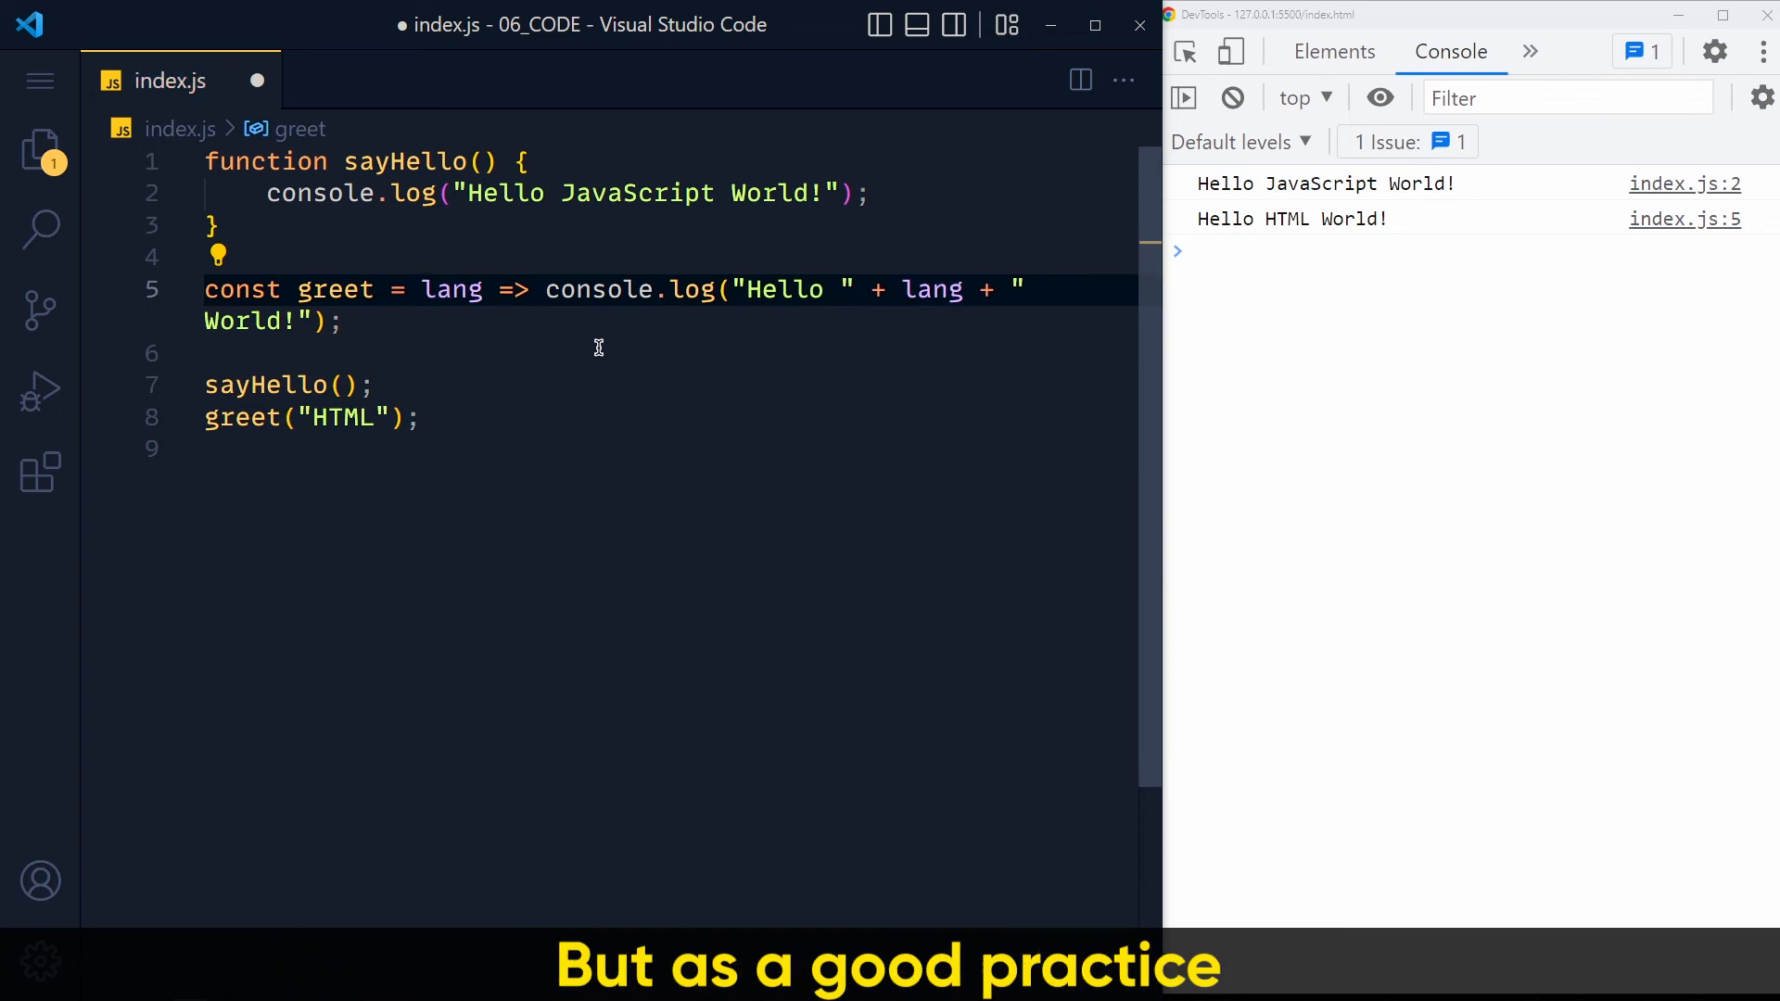
text((lang))
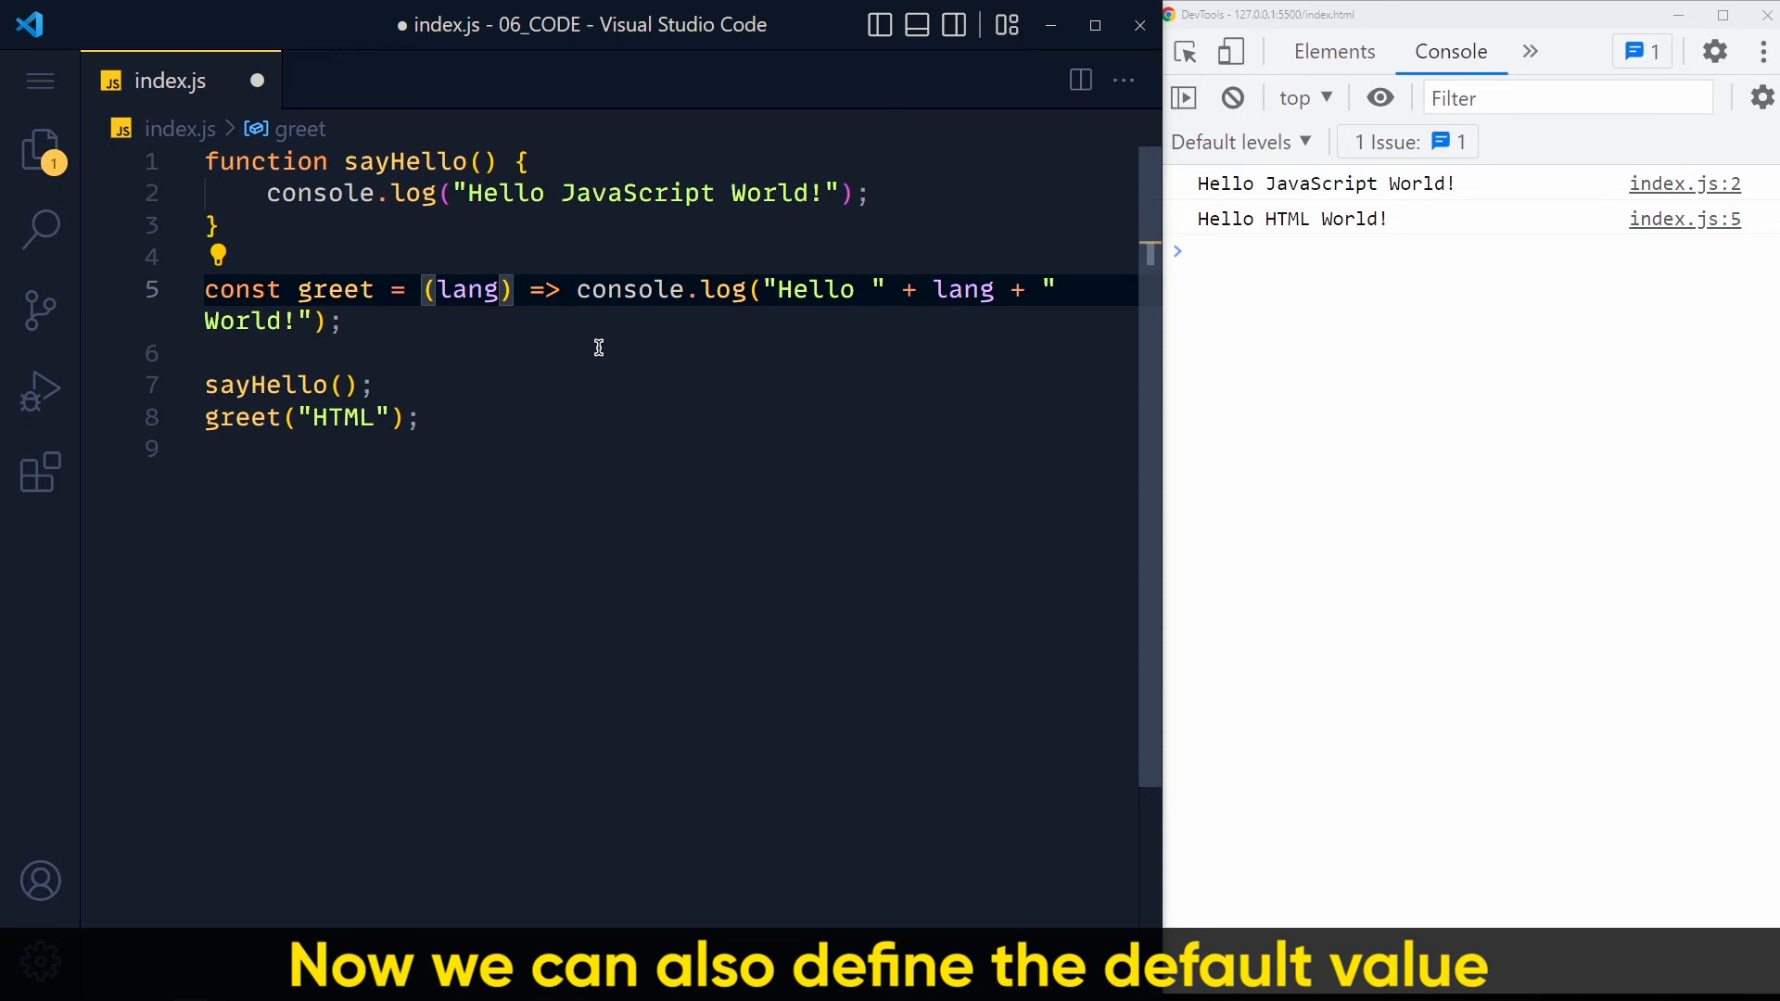
double_click(962, 290)
text( = )
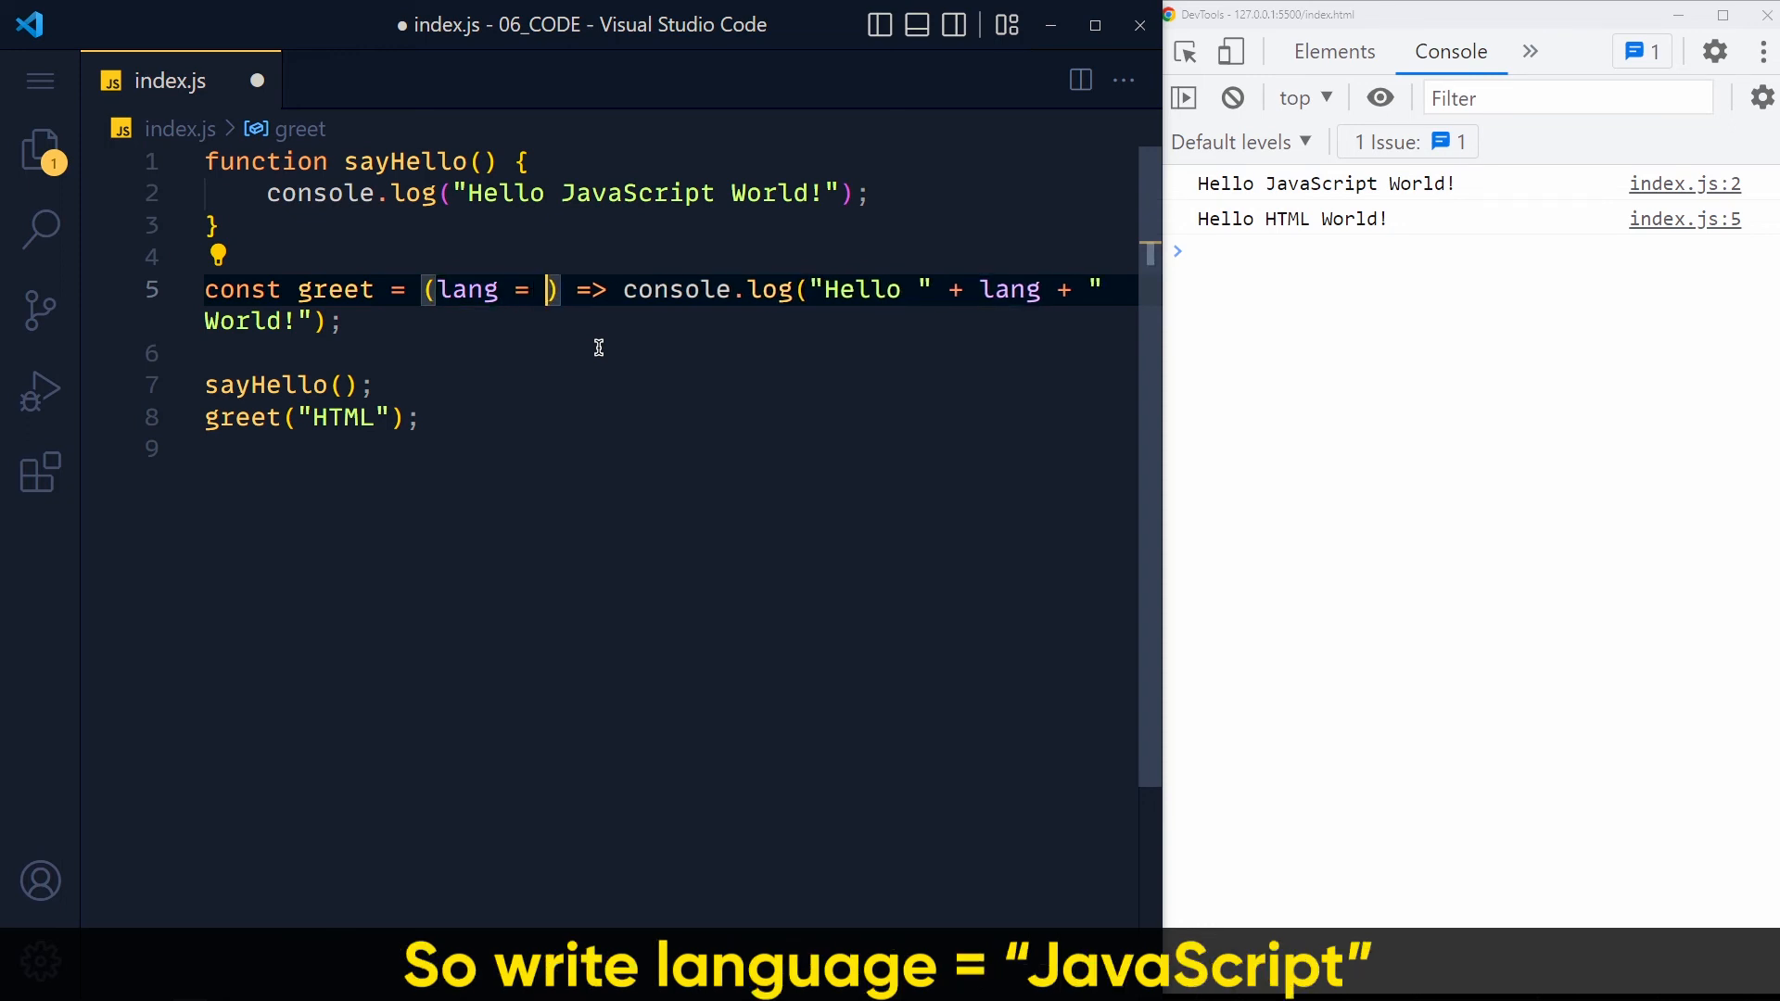
text("JavaSc)
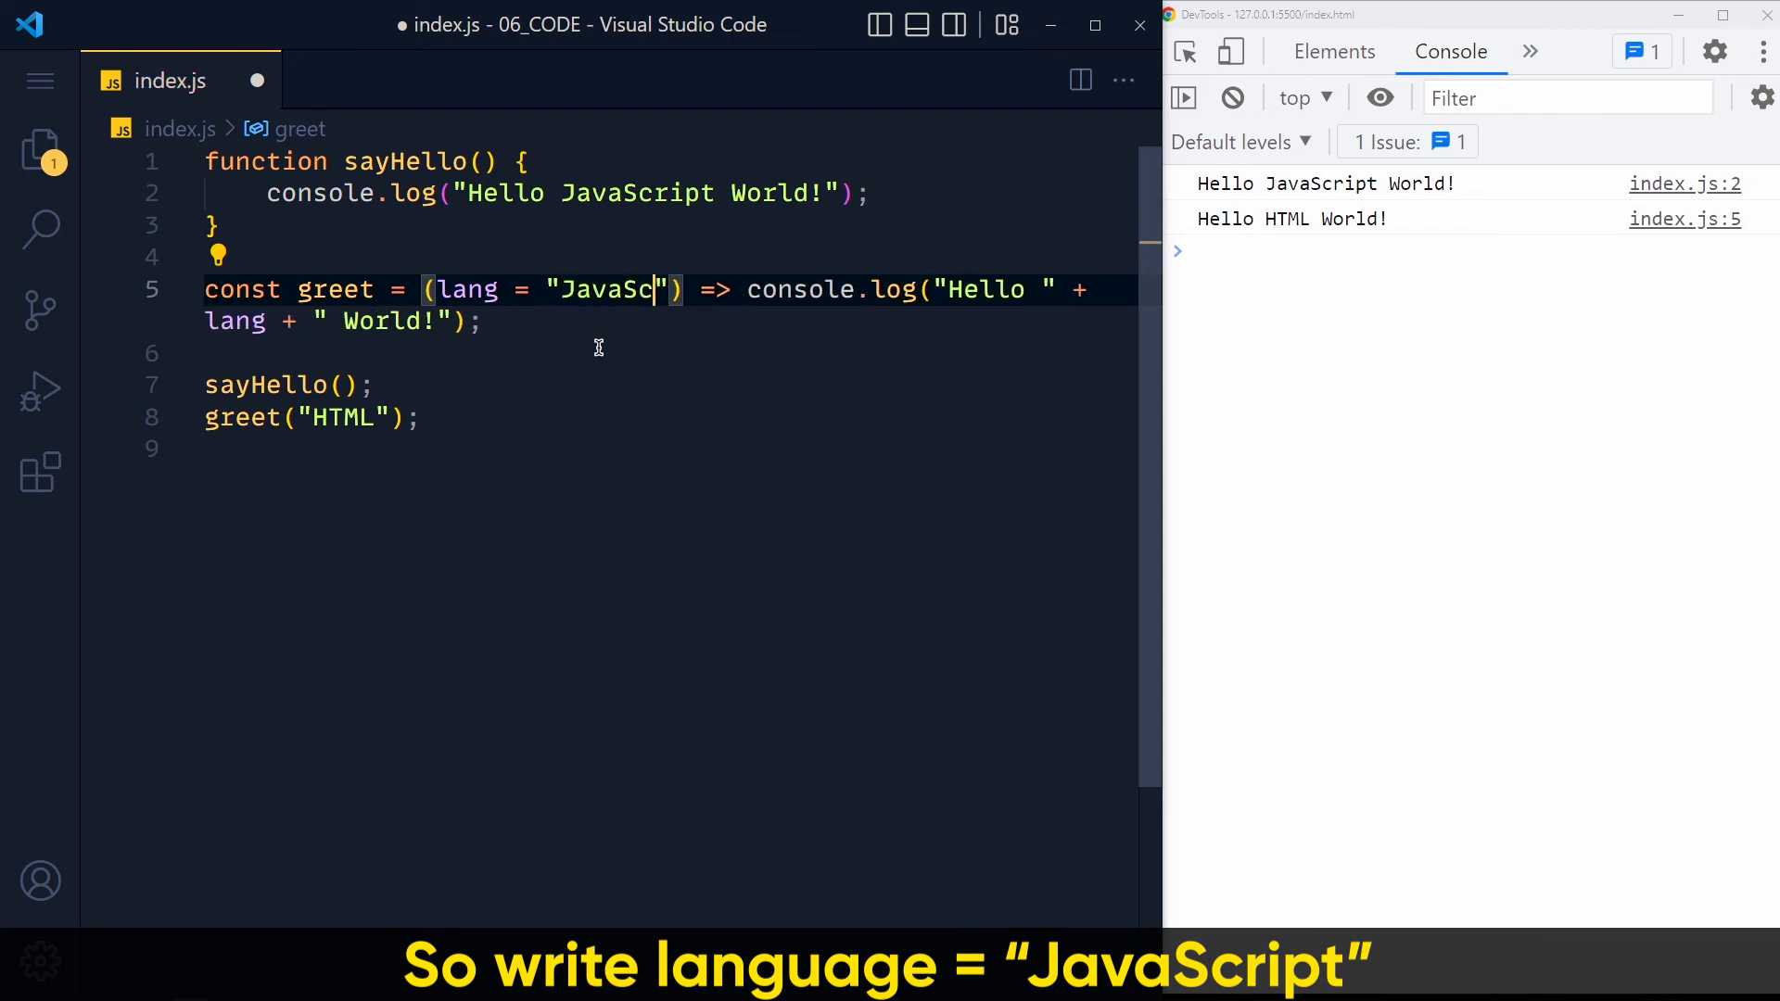
text(ript)
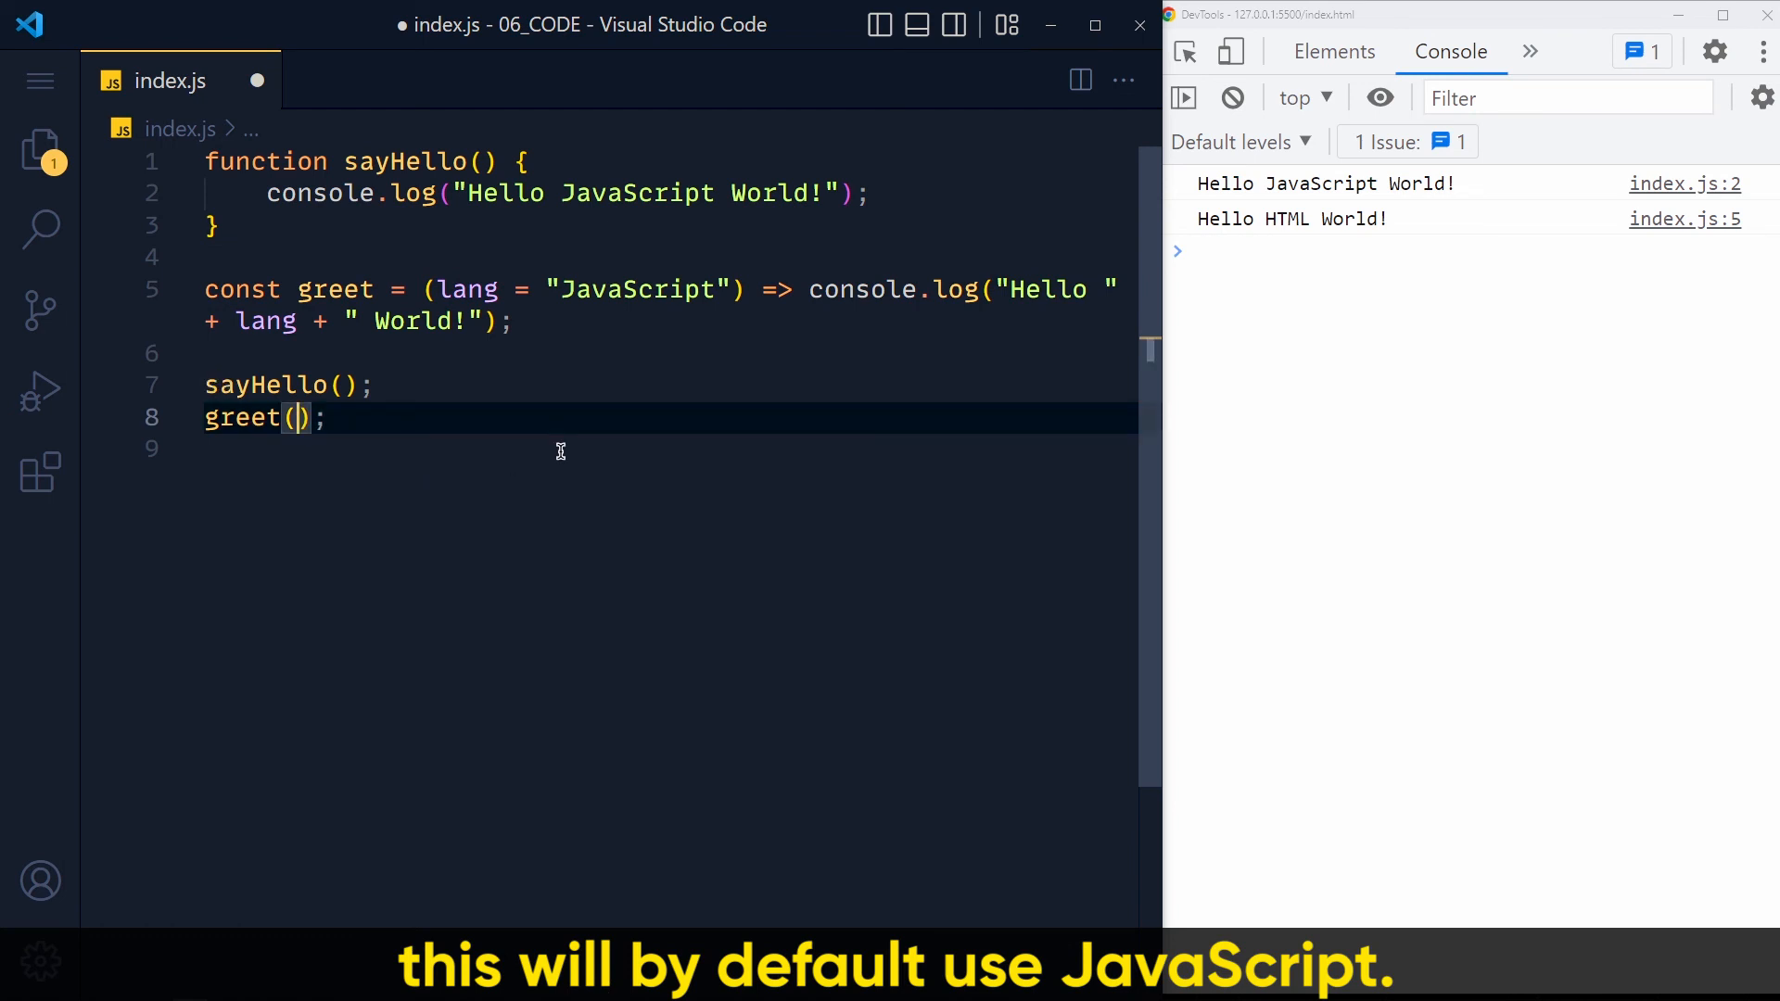
key(ctrl+s)
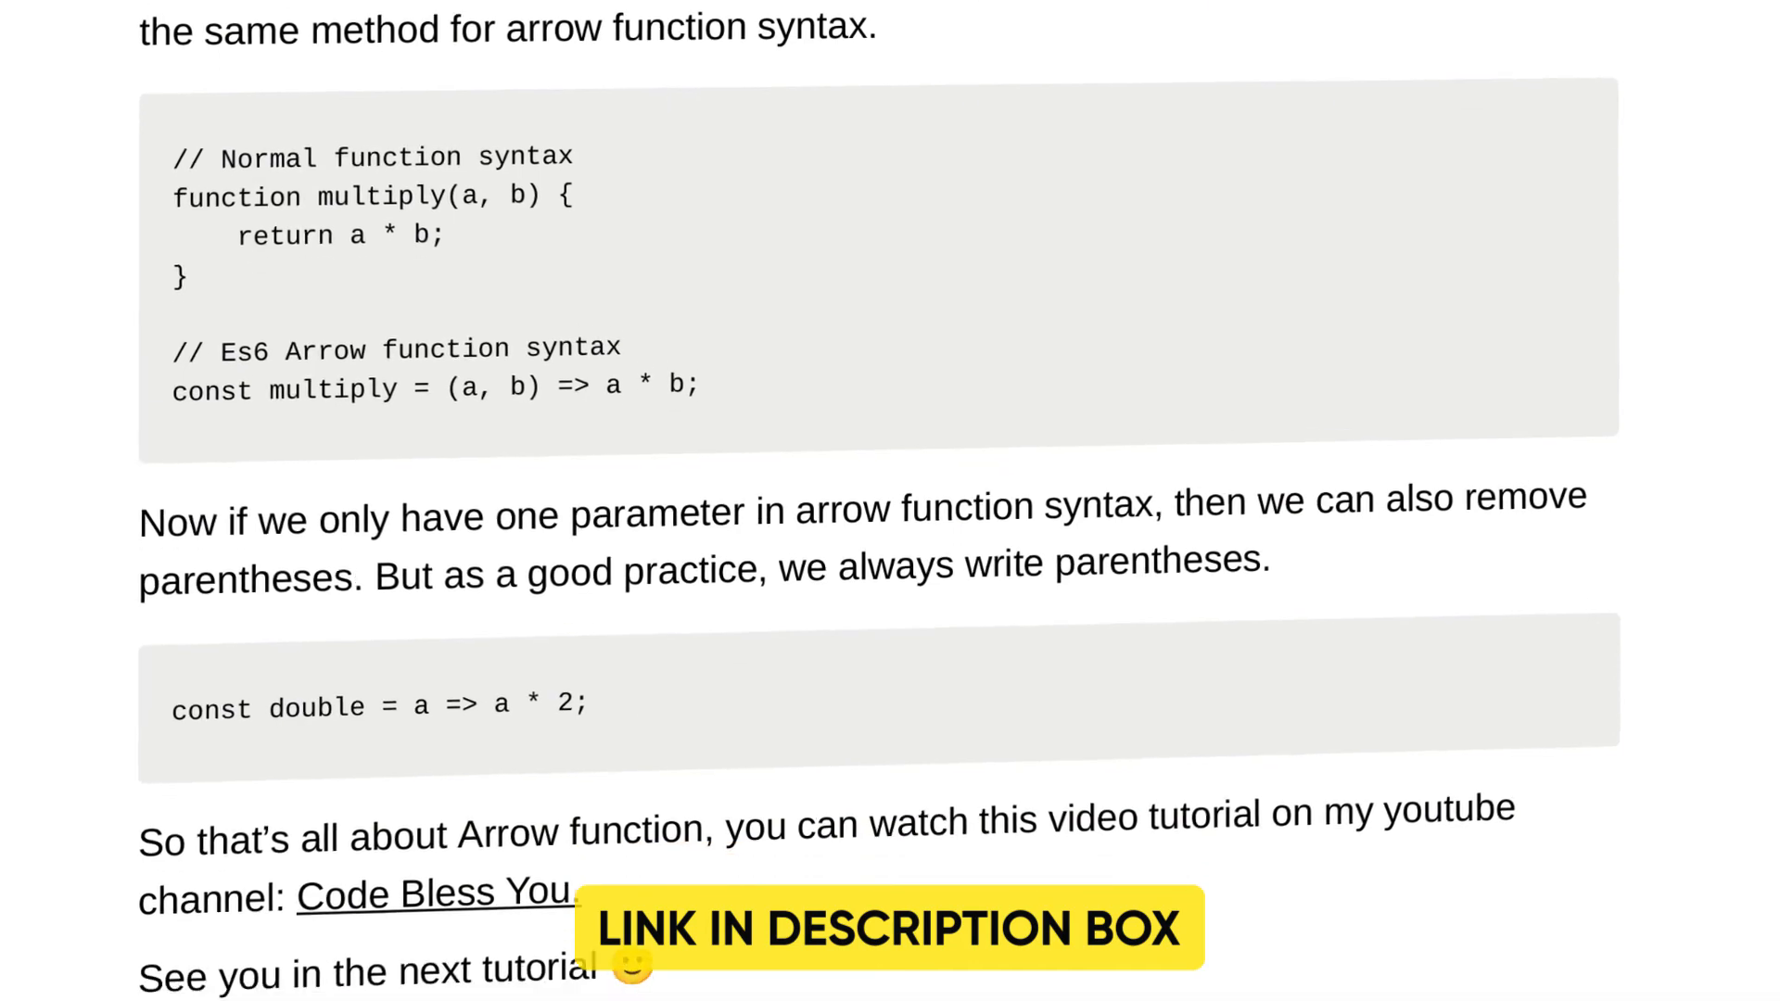
- Scroll the cheat sheet down to the const double example and closing note
scroll(down, 3)
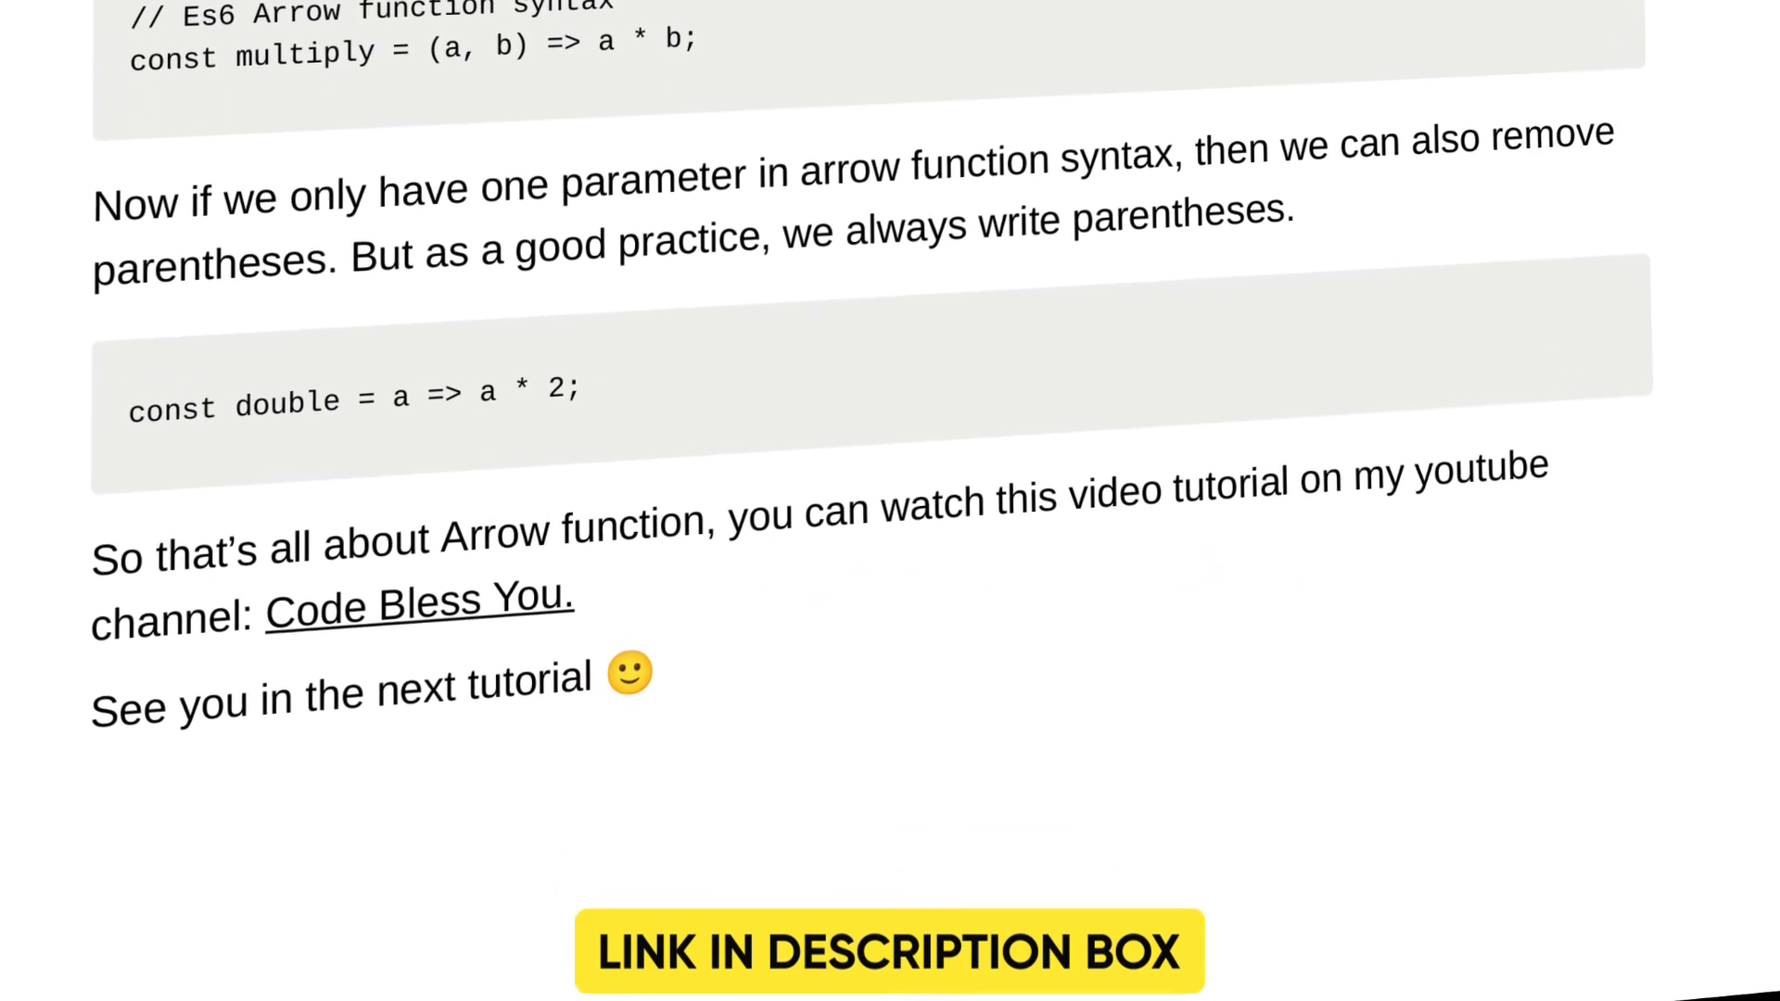